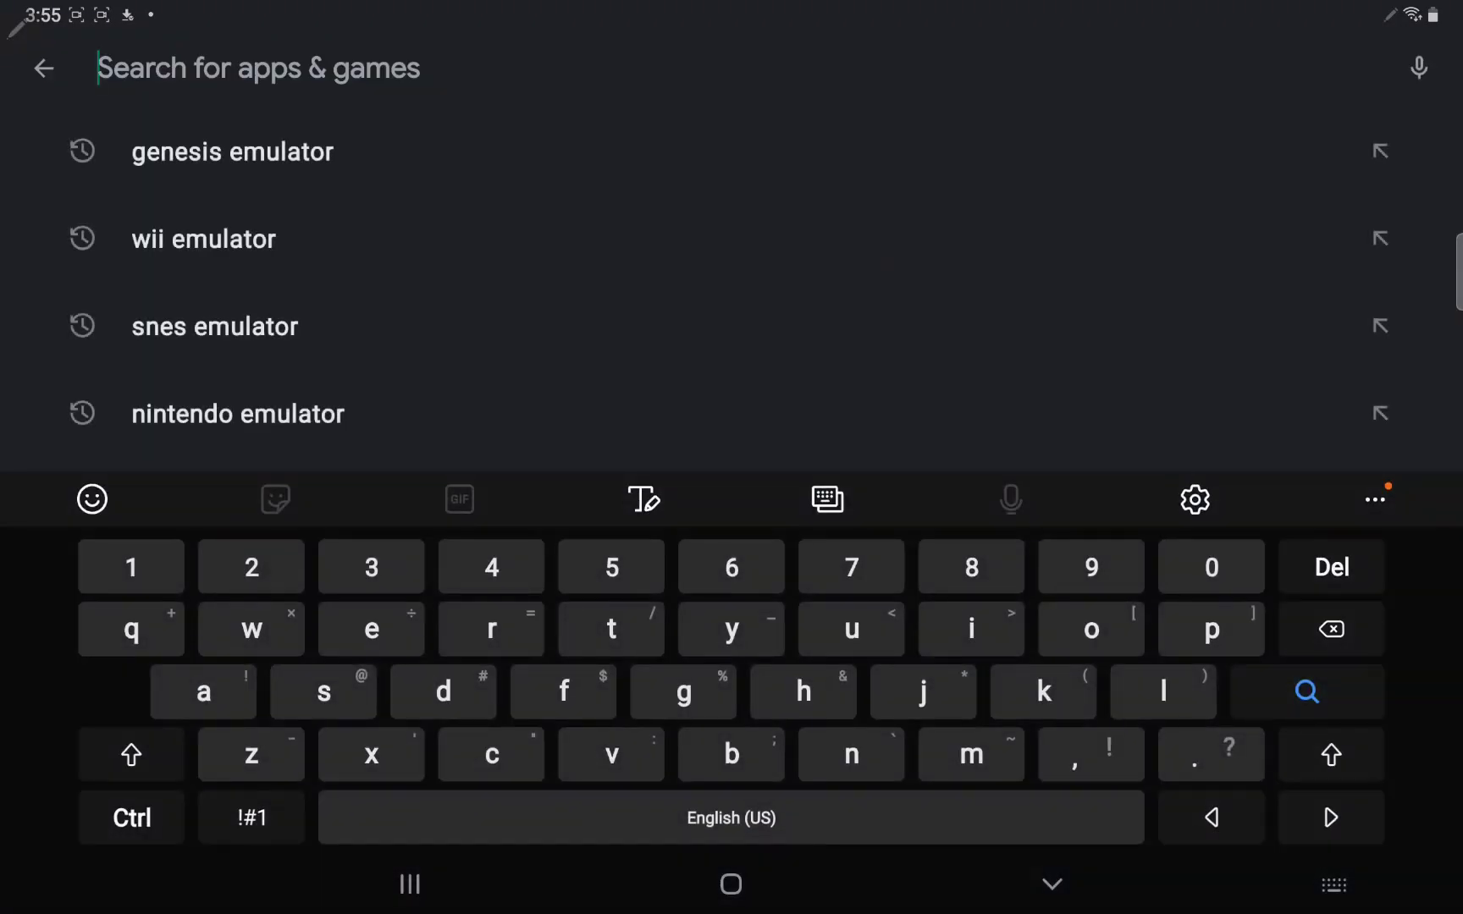
# - Search the Play Store for 'playstation' and scroll through the results
pyautogui.write('pla')
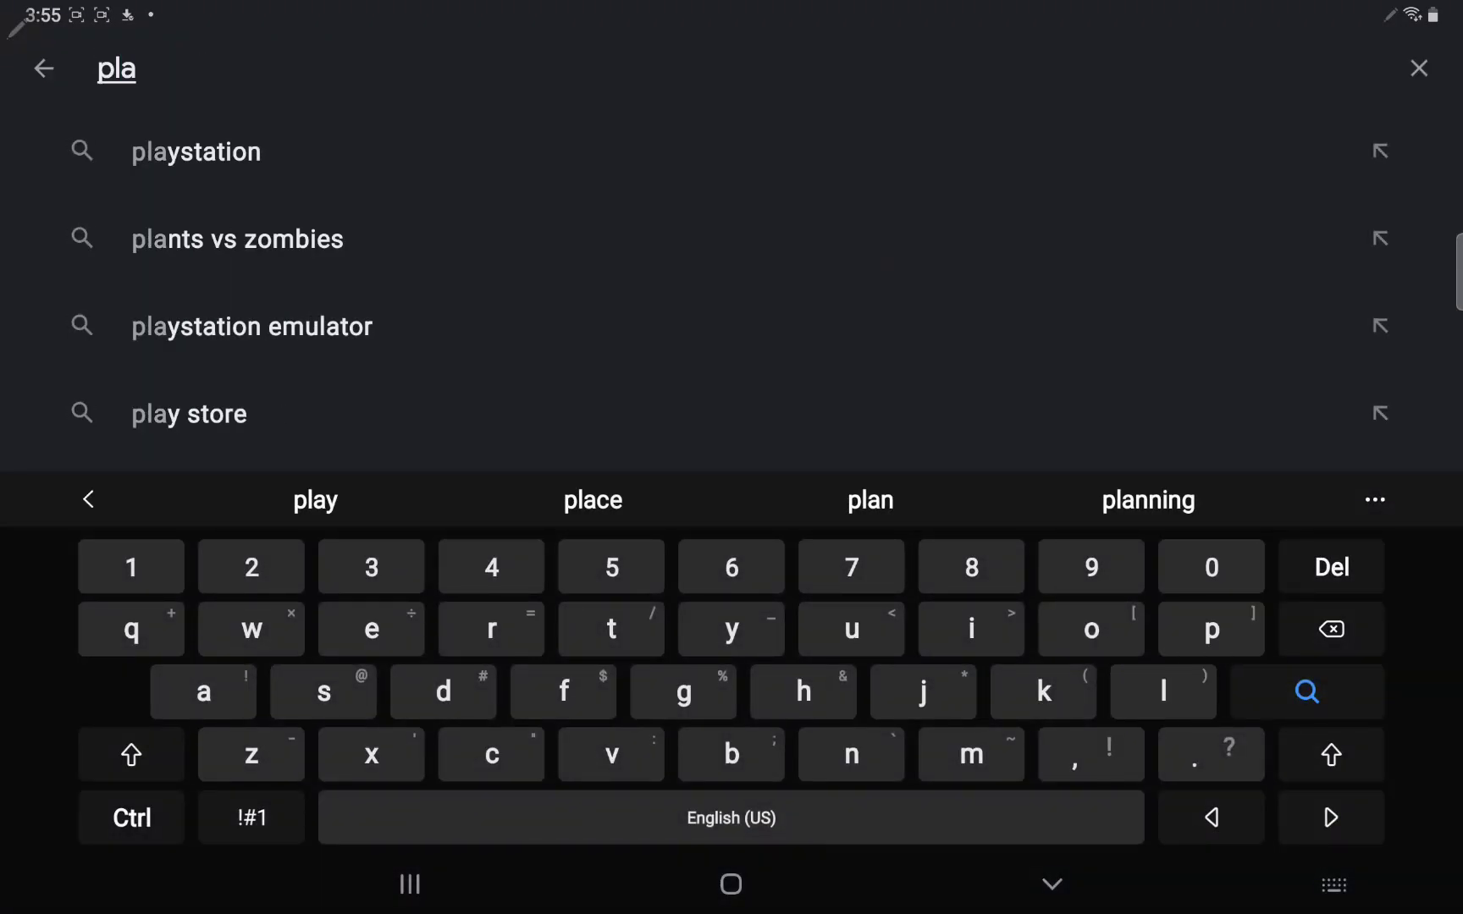
pyautogui.click(196, 151)
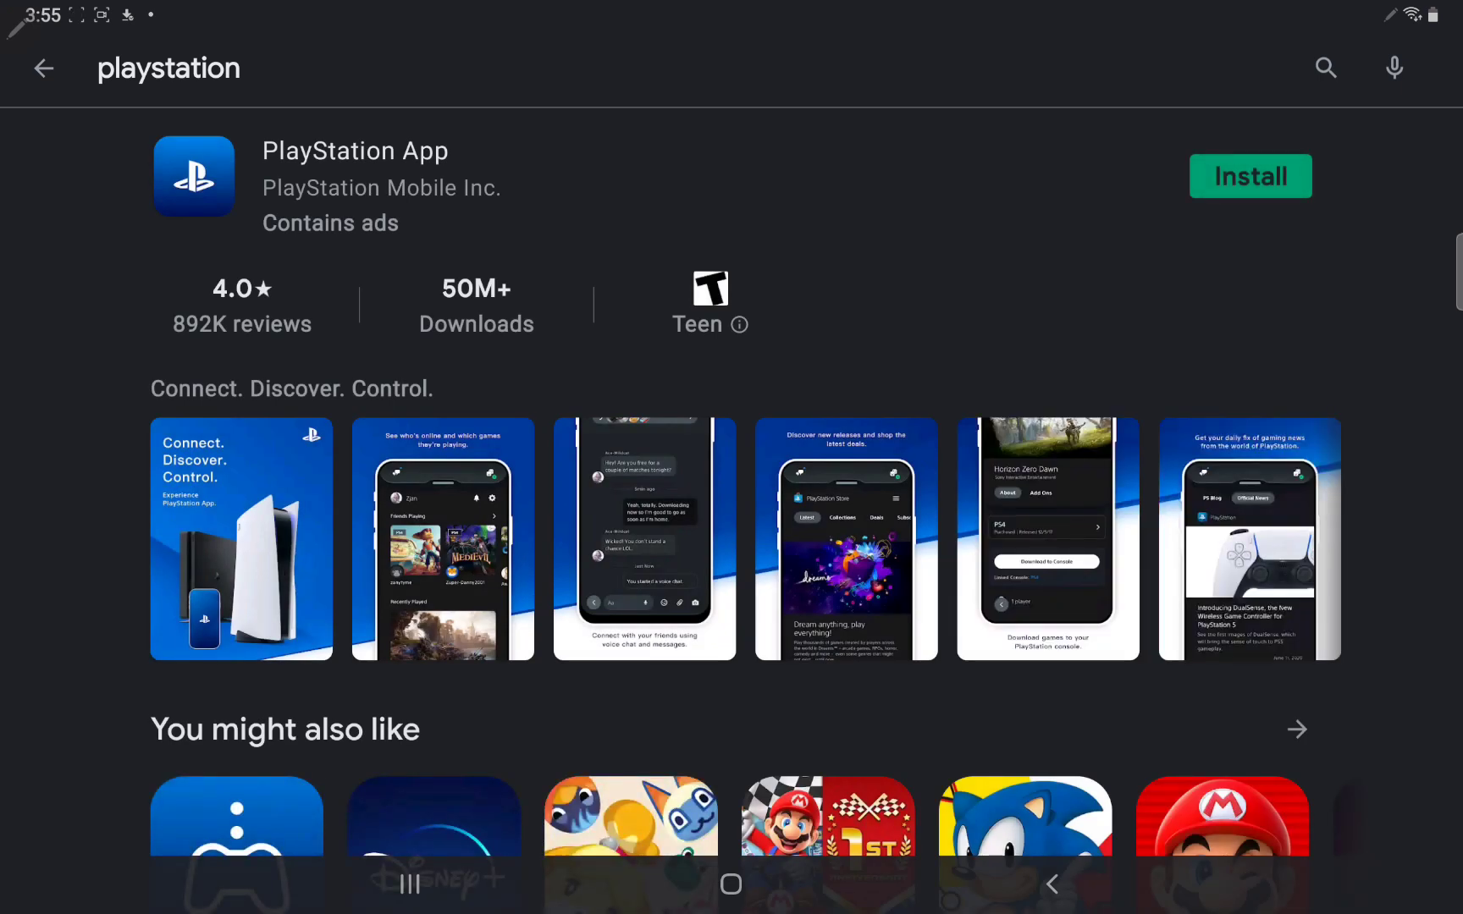
pyautogui.scroll(-3)
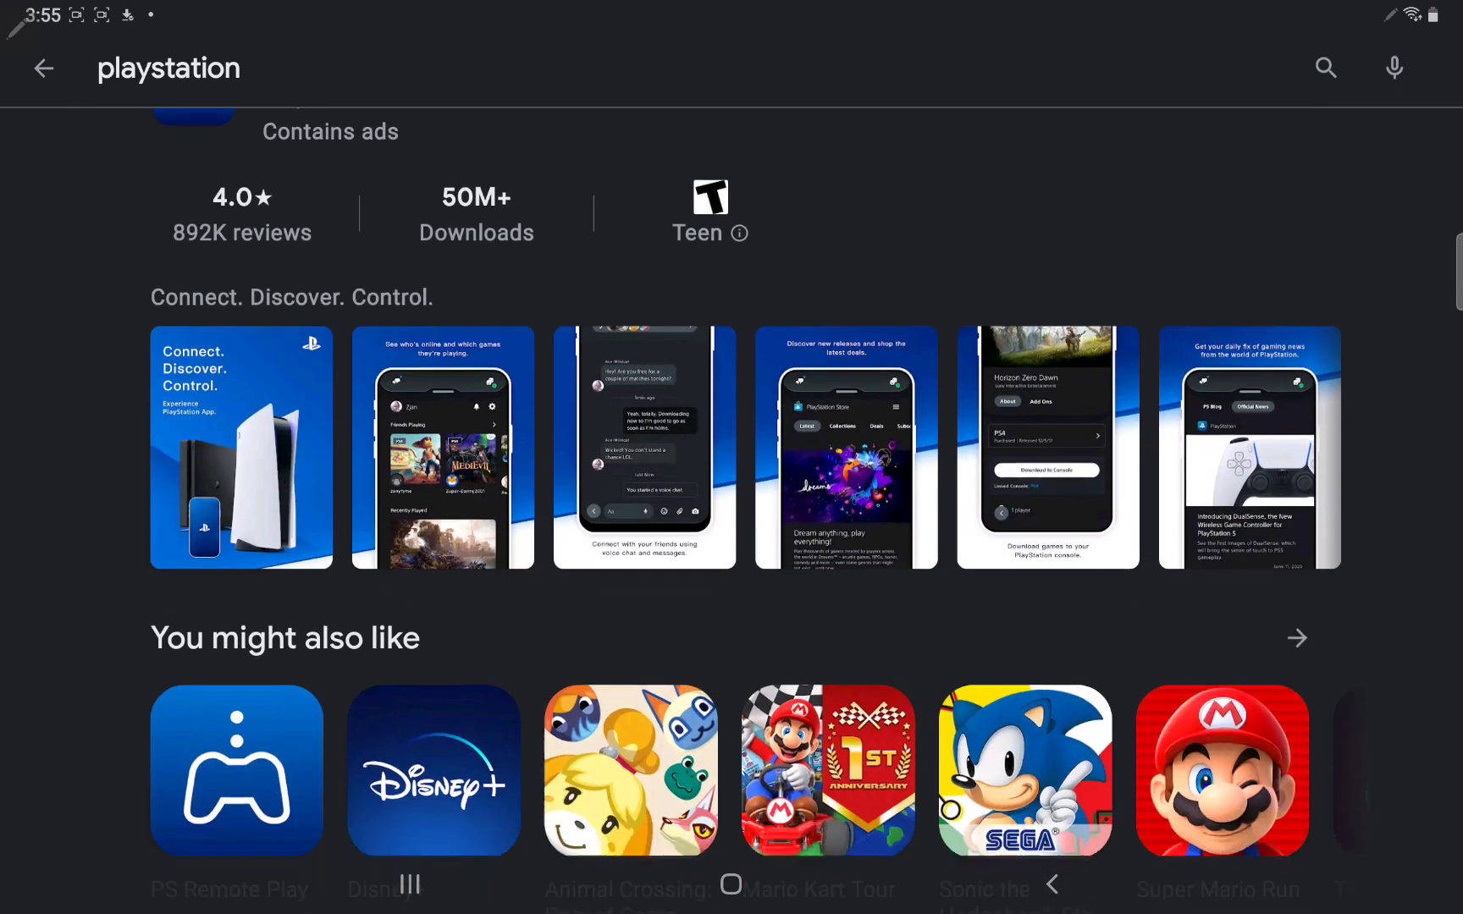
pyautogui.scroll(-3)
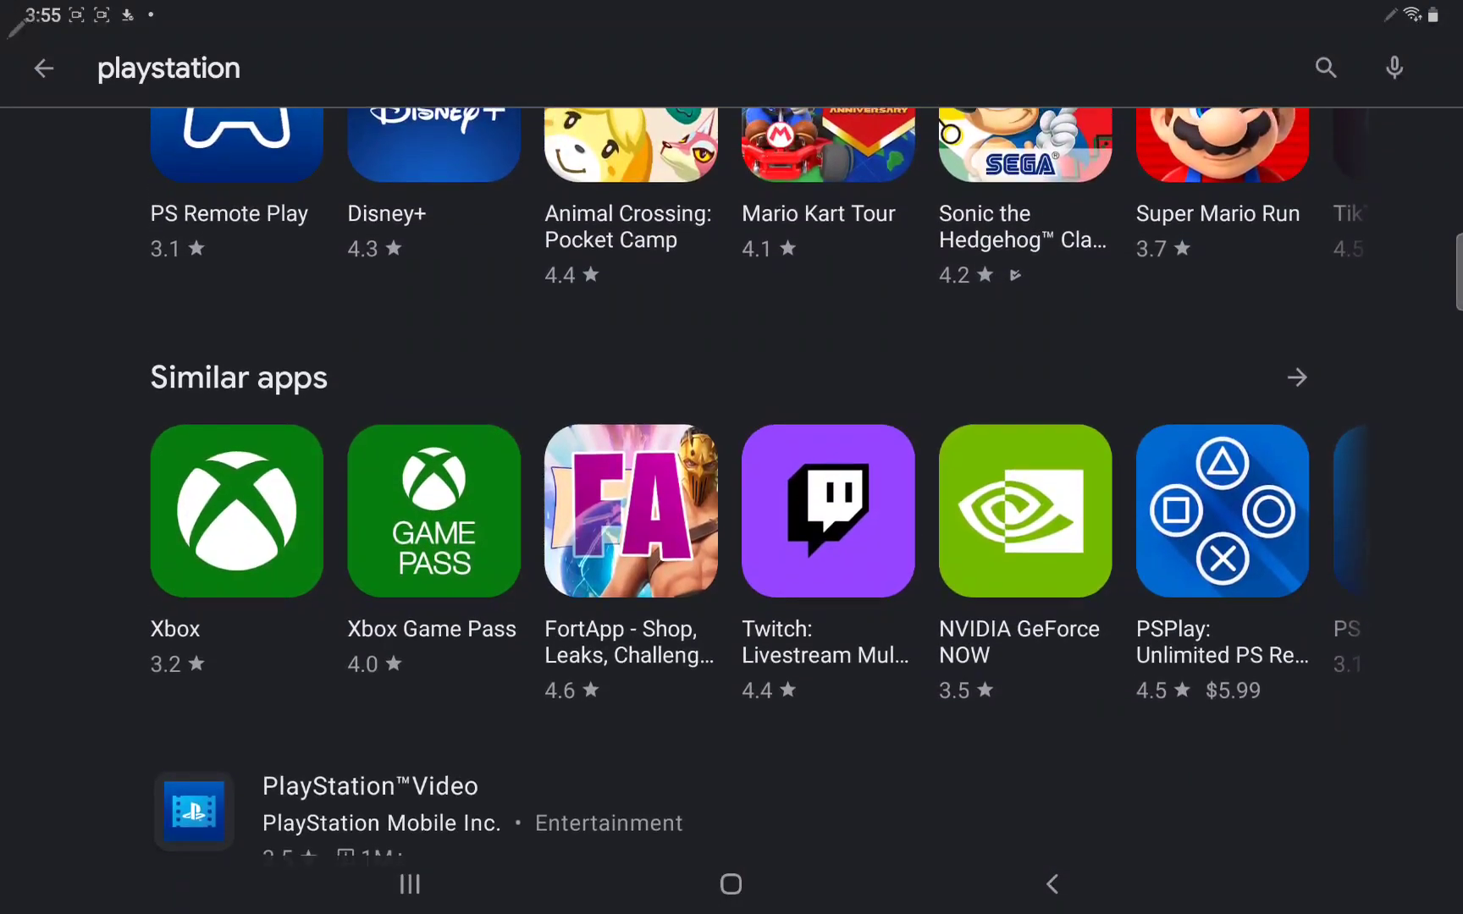
# - Refine the search to 'playstation emulator' and browse the emulator results
pyautogui.click(167, 68)
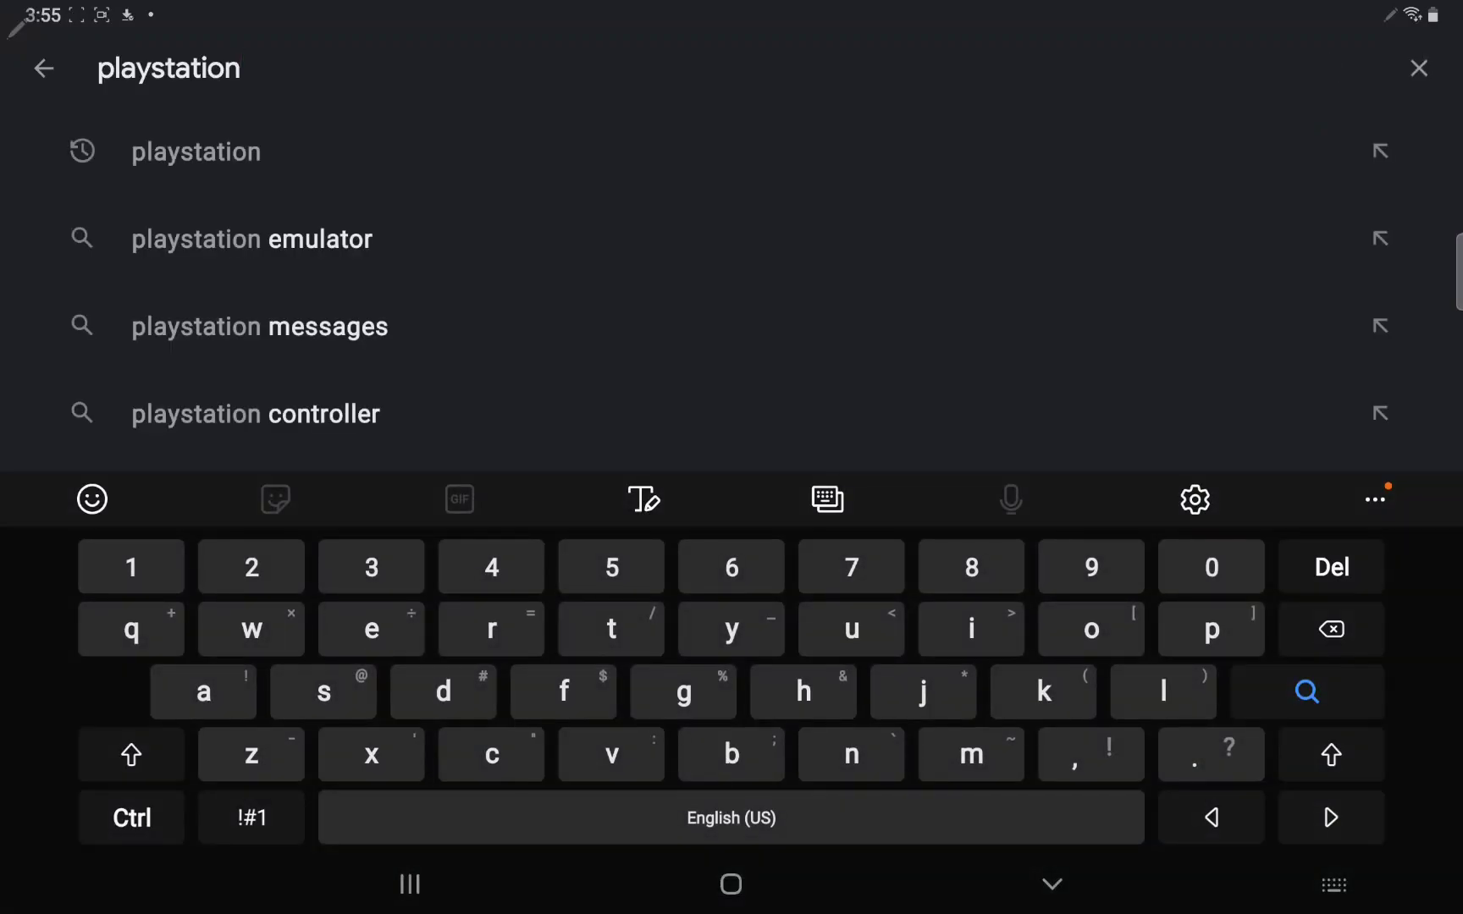
pyautogui.click(252, 239)
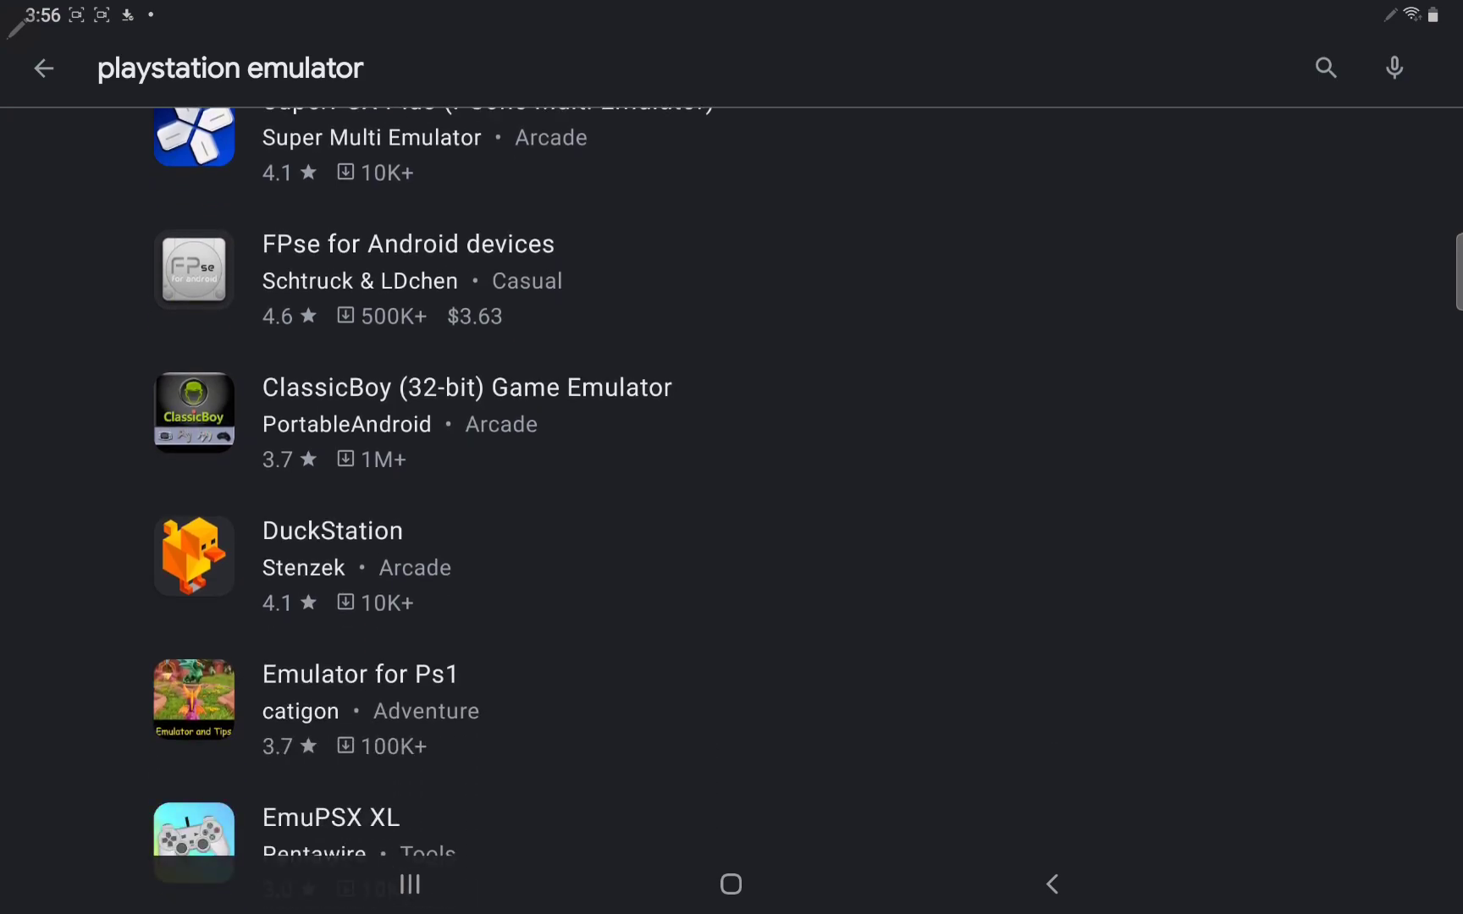
pyautogui.scroll(-3)
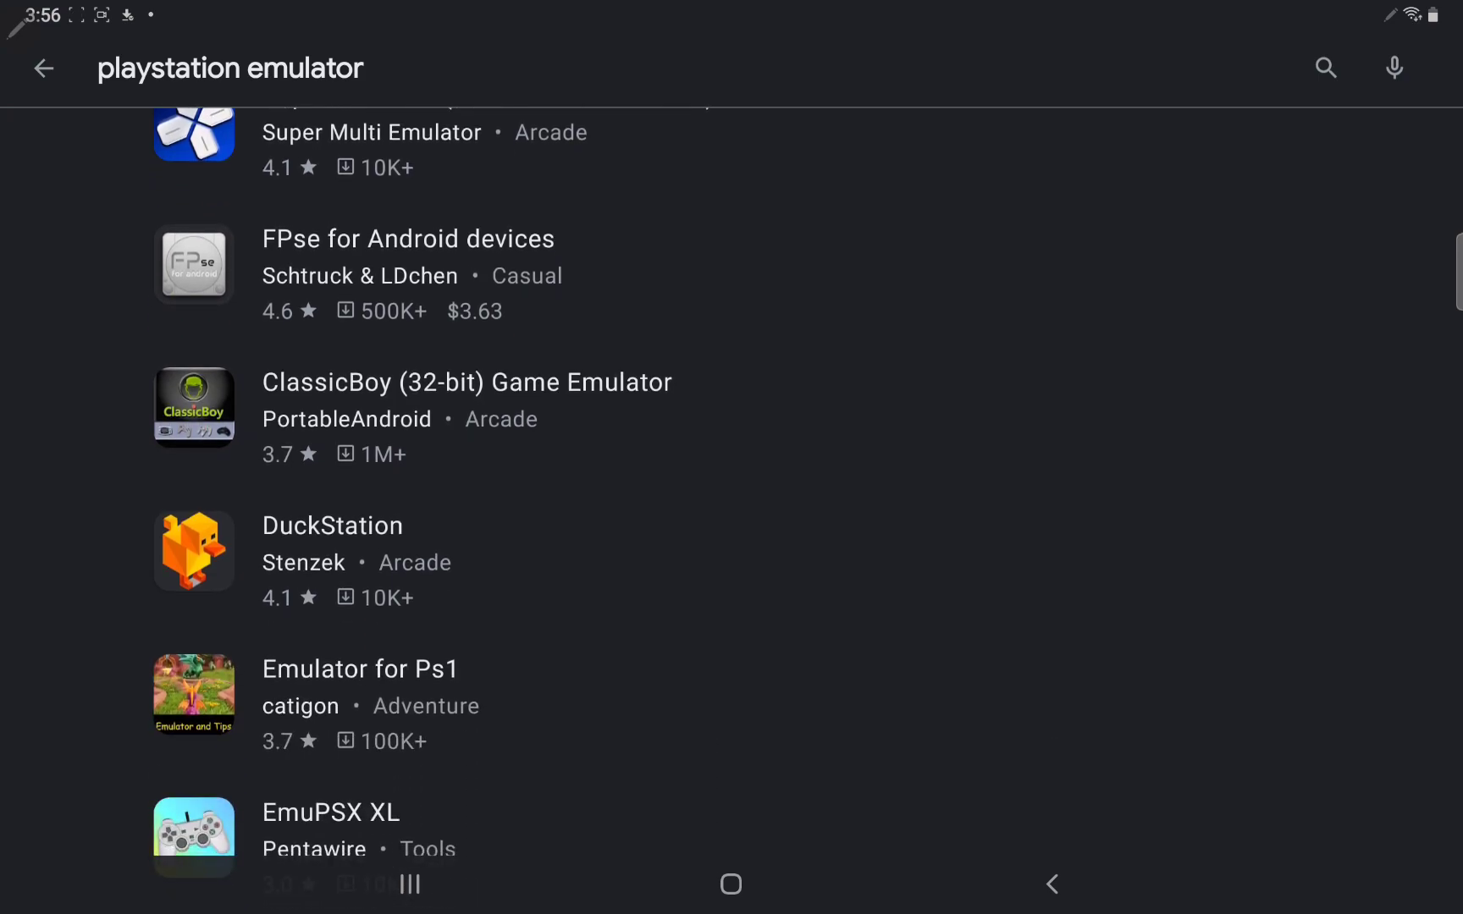
pyautogui.scroll(-3)
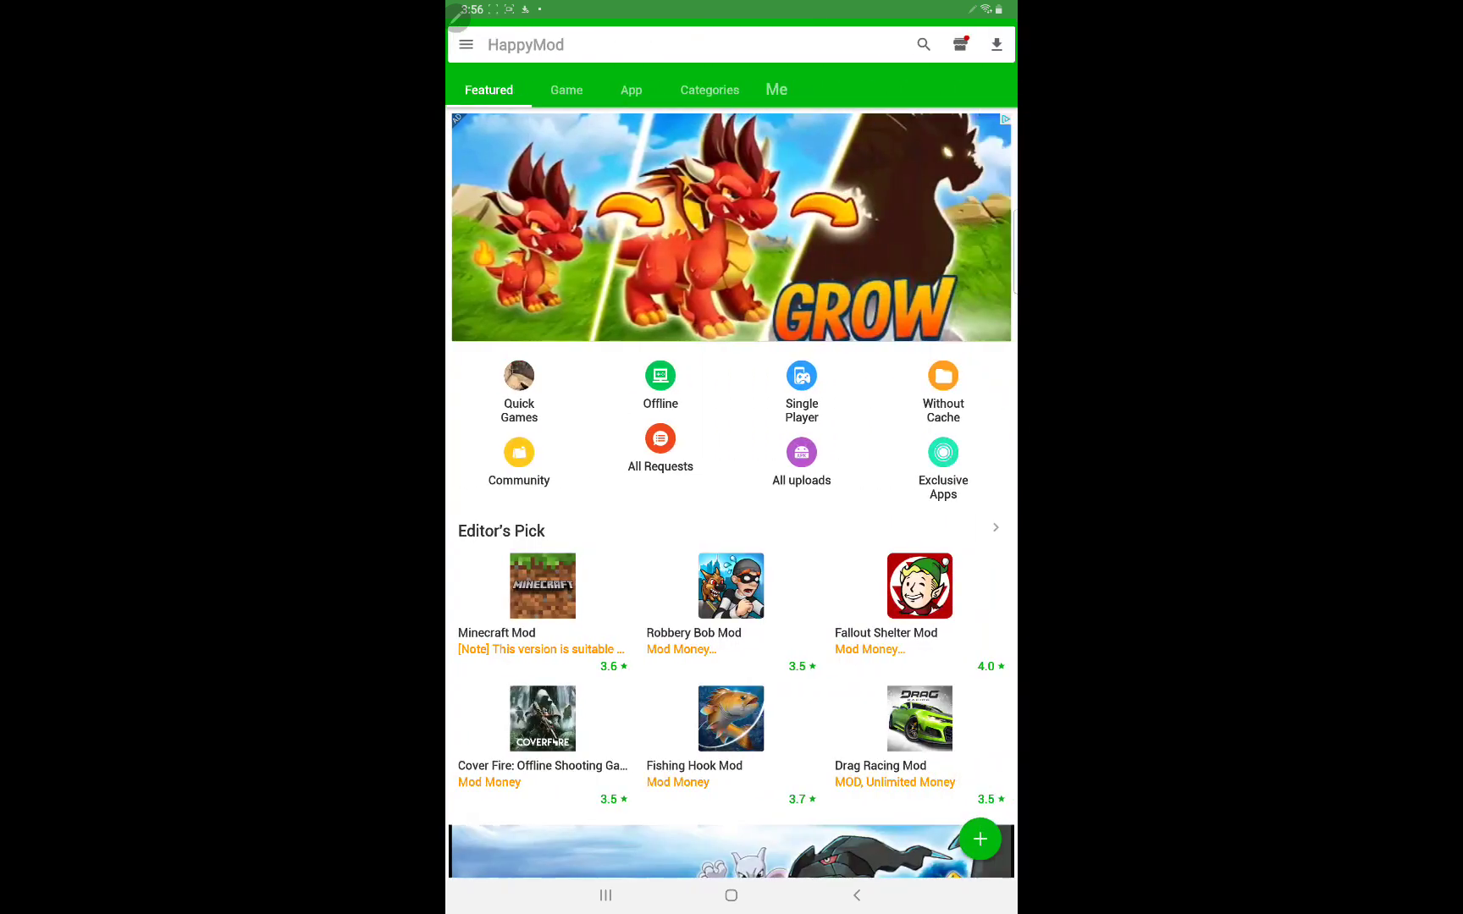
# - Search HappyMod for 'ps emulator' and install the ePSXe for Android mod
pyautogui.click(921, 44)
pyautogui.write('ps e')
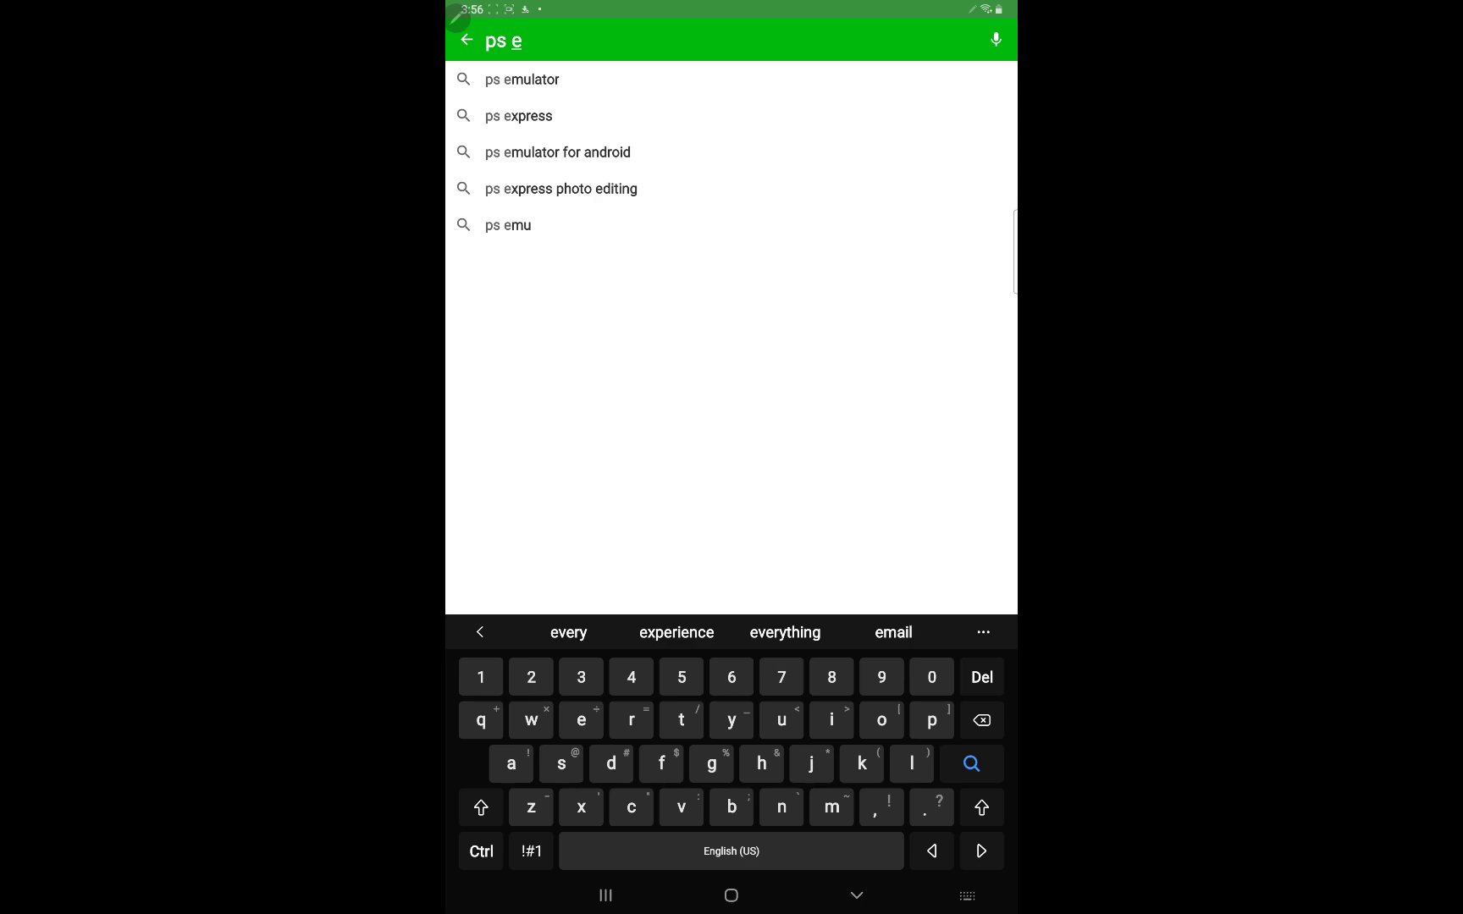
pyautogui.click(523, 80)
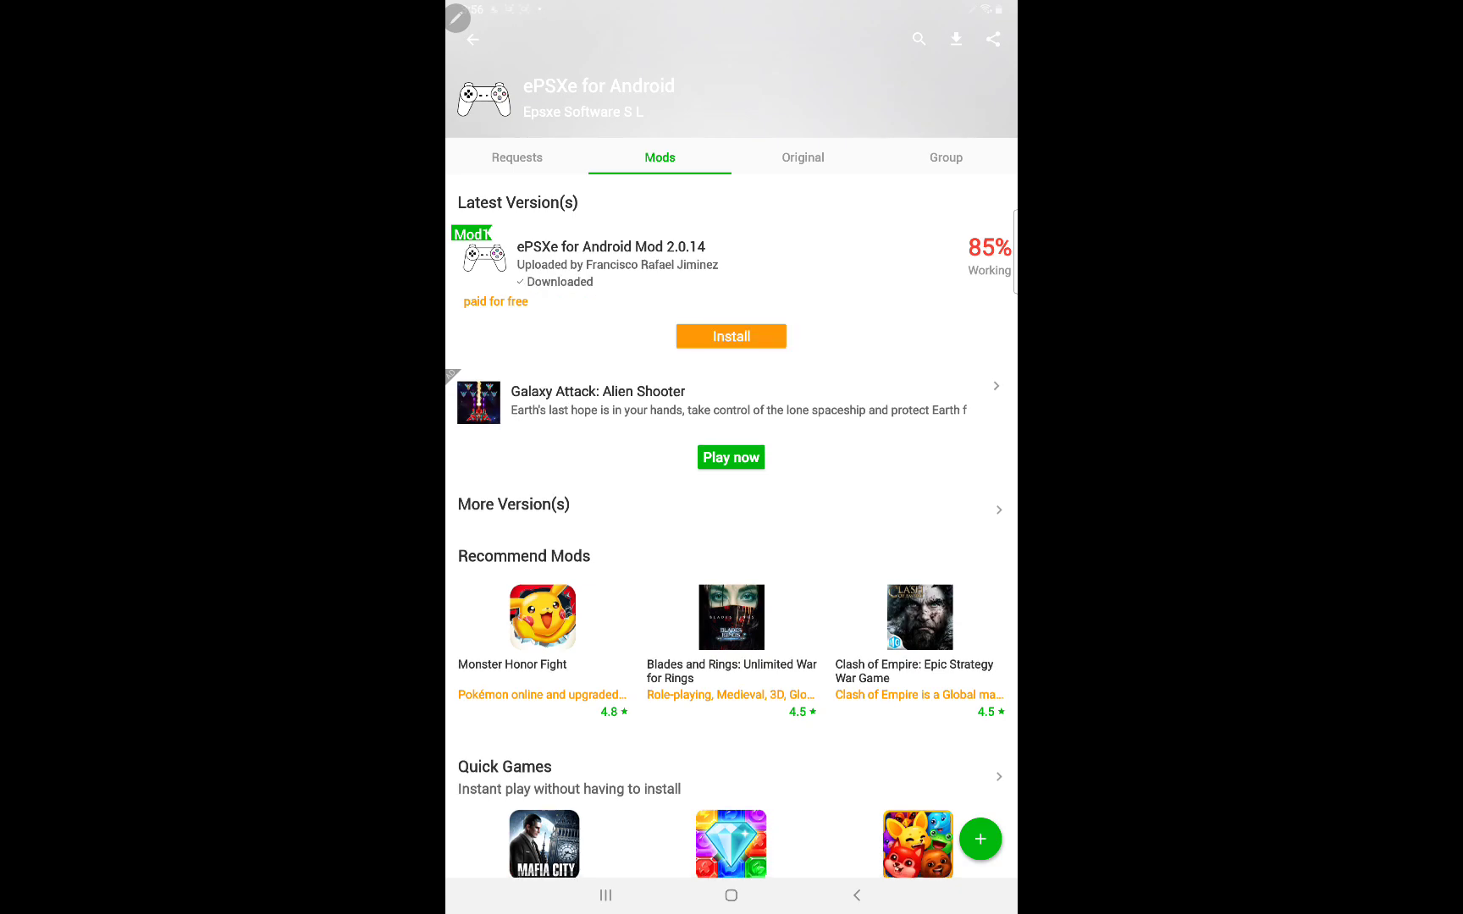
pyautogui.click(729, 335)
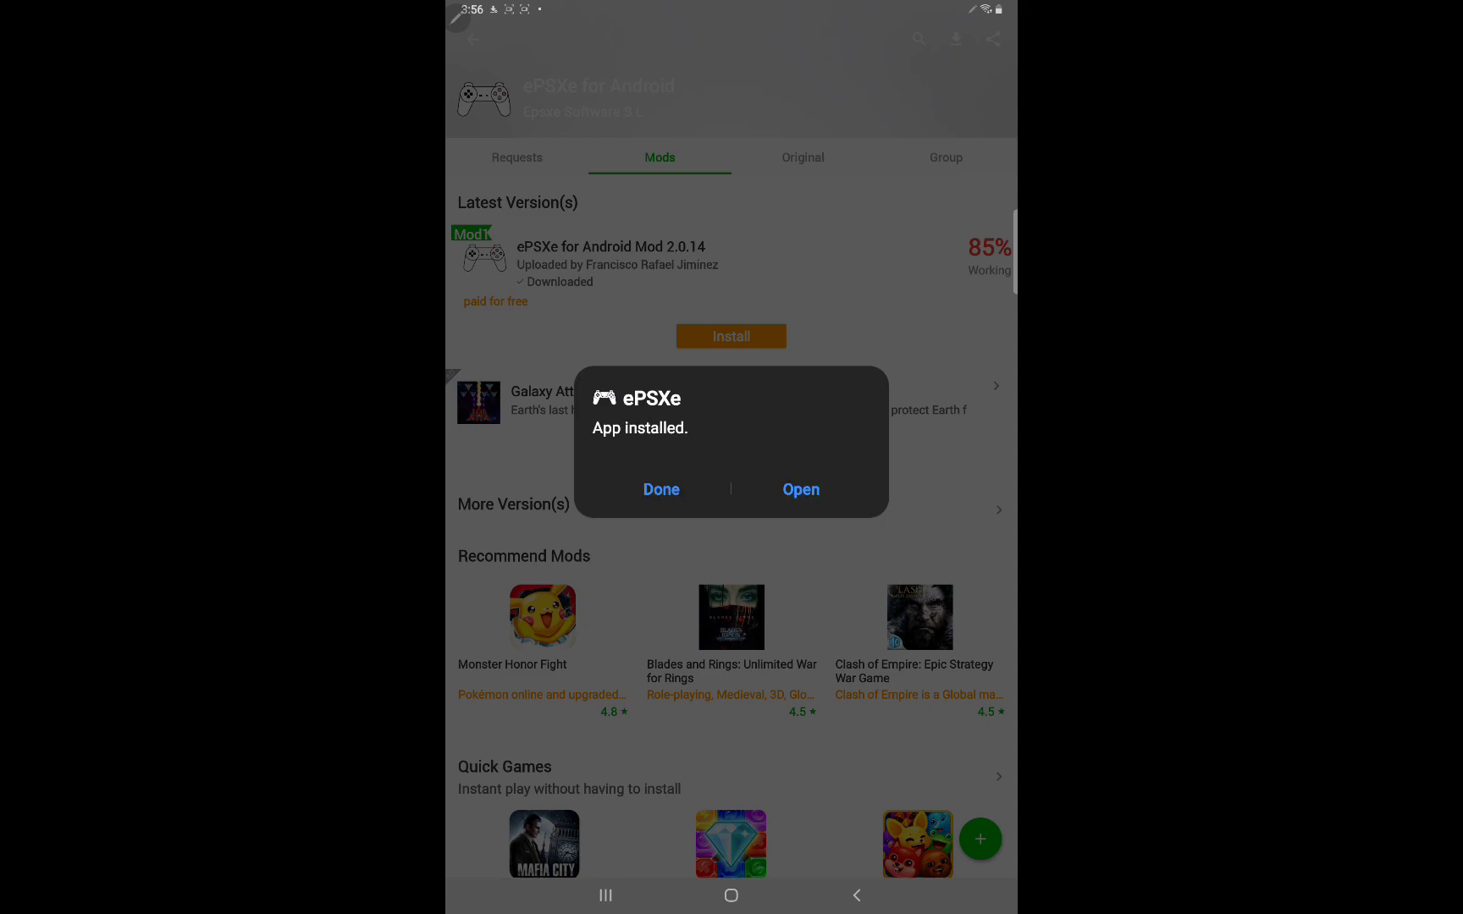
pyautogui.click(660, 490)
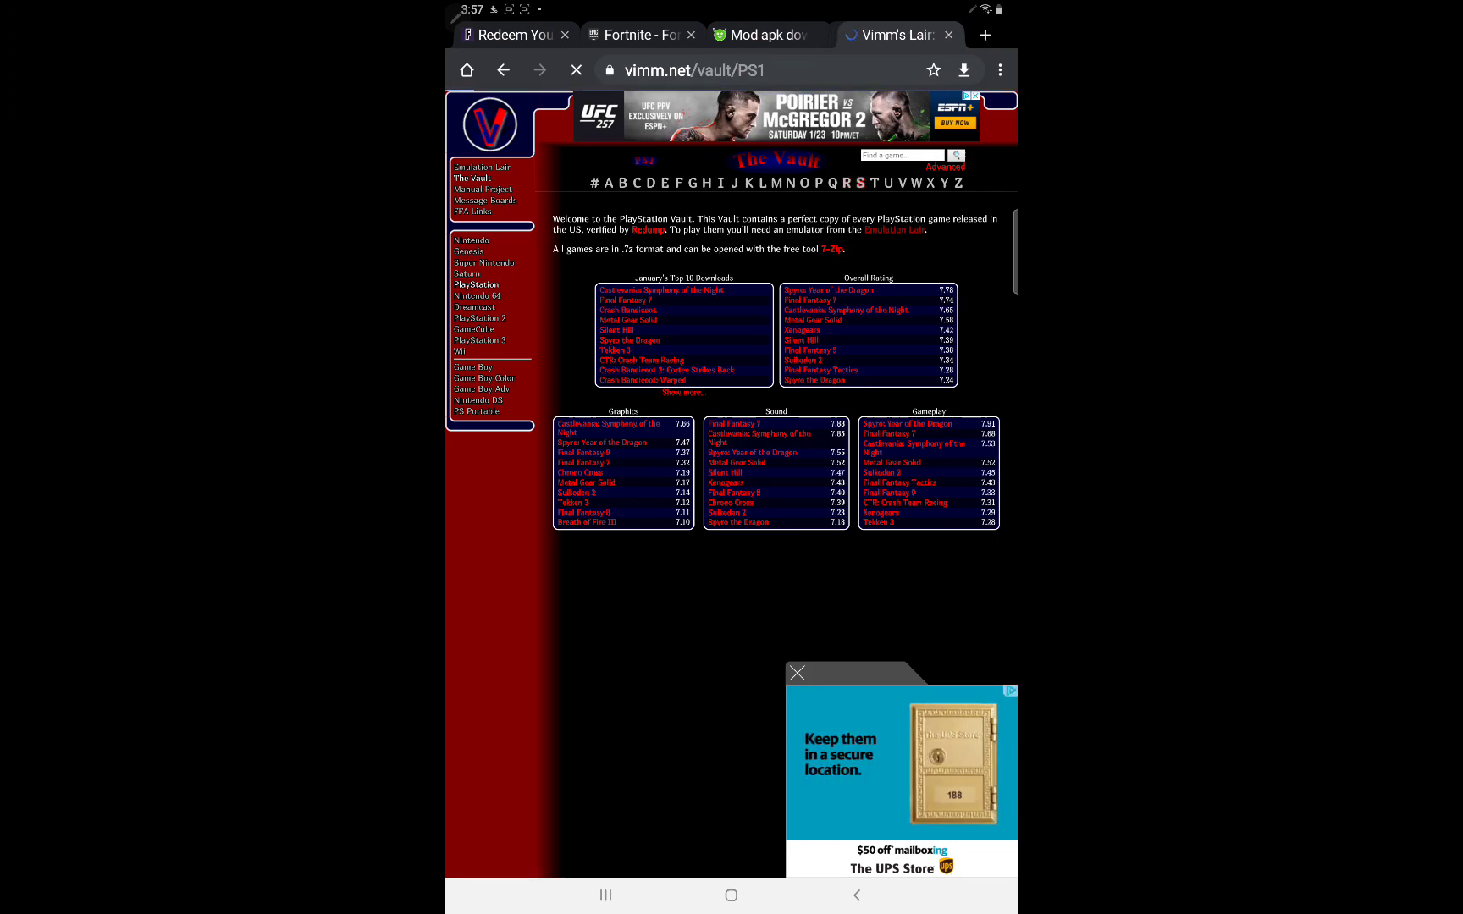
# - List Vimm's Lair PlayStation games starting with S and scroll to the Street Fighter titles
pyautogui.click(845, 182)
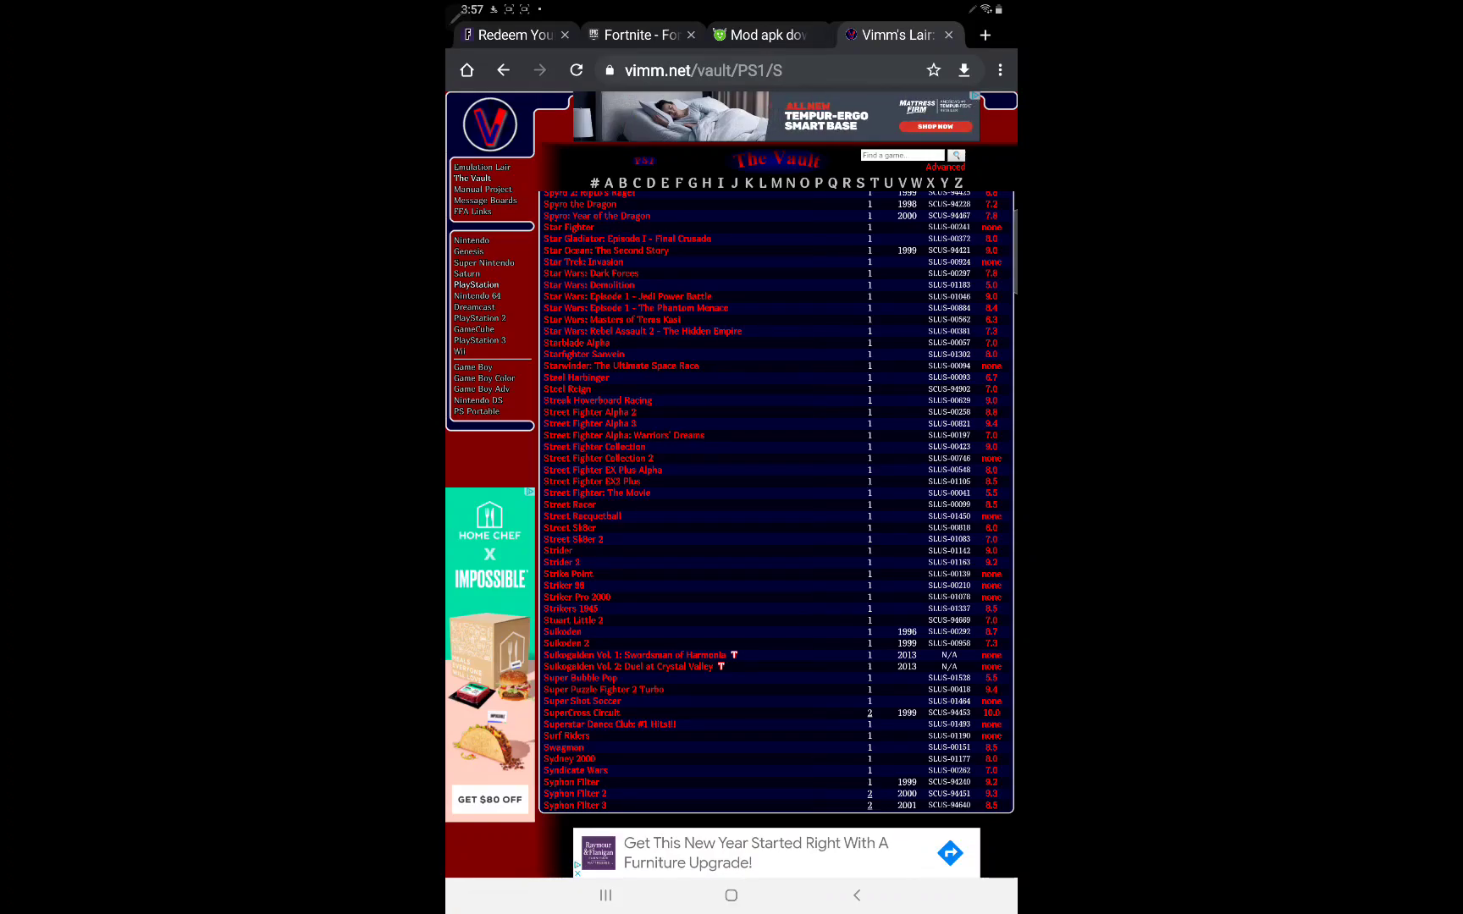
pyautogui.scroll(3)
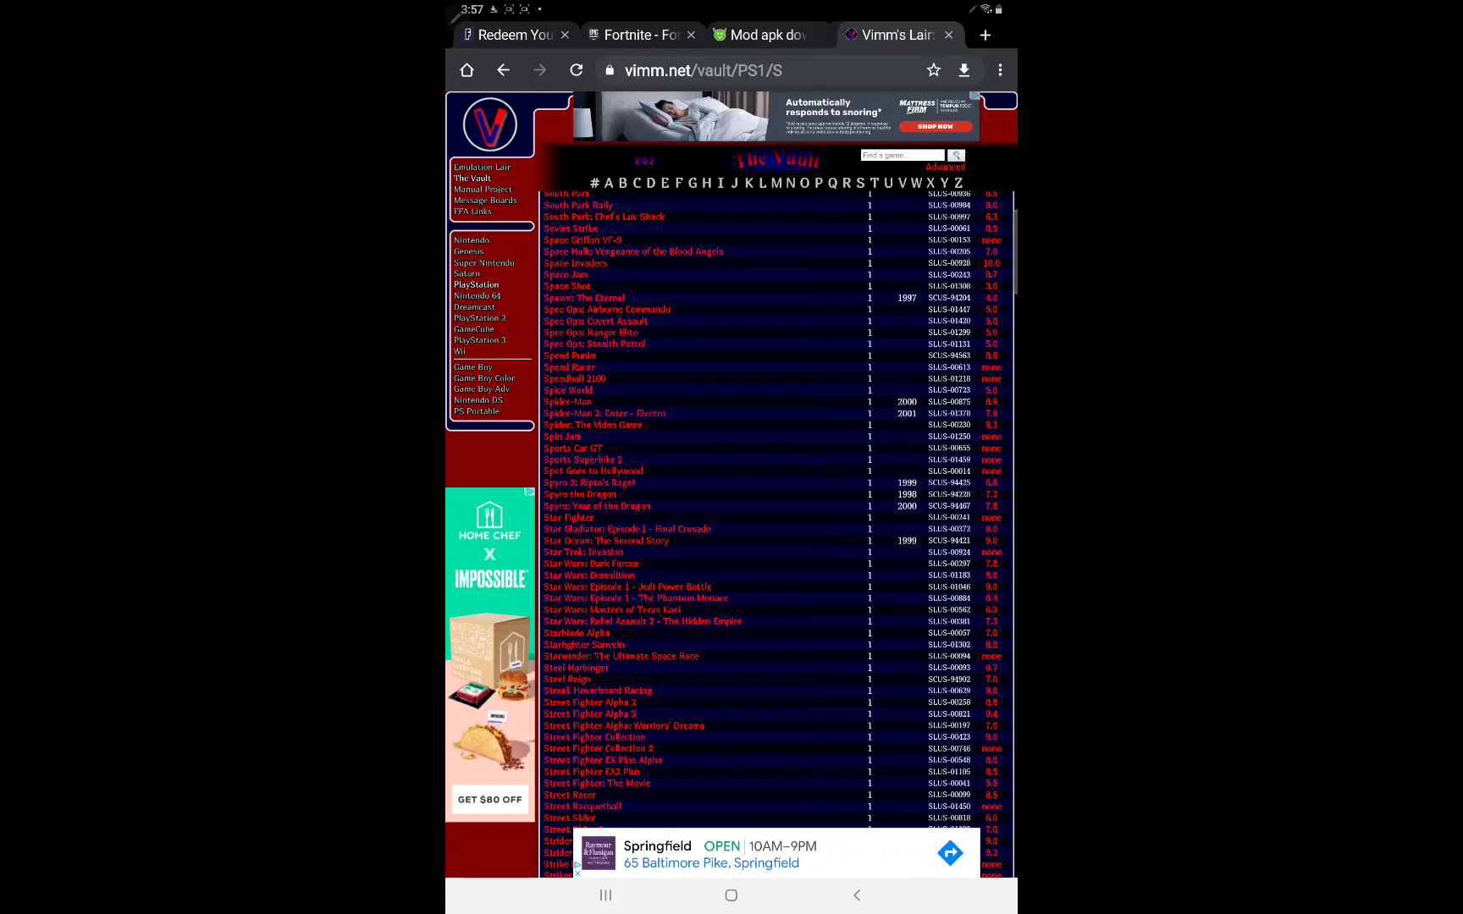
pyautogui.scroll(3)
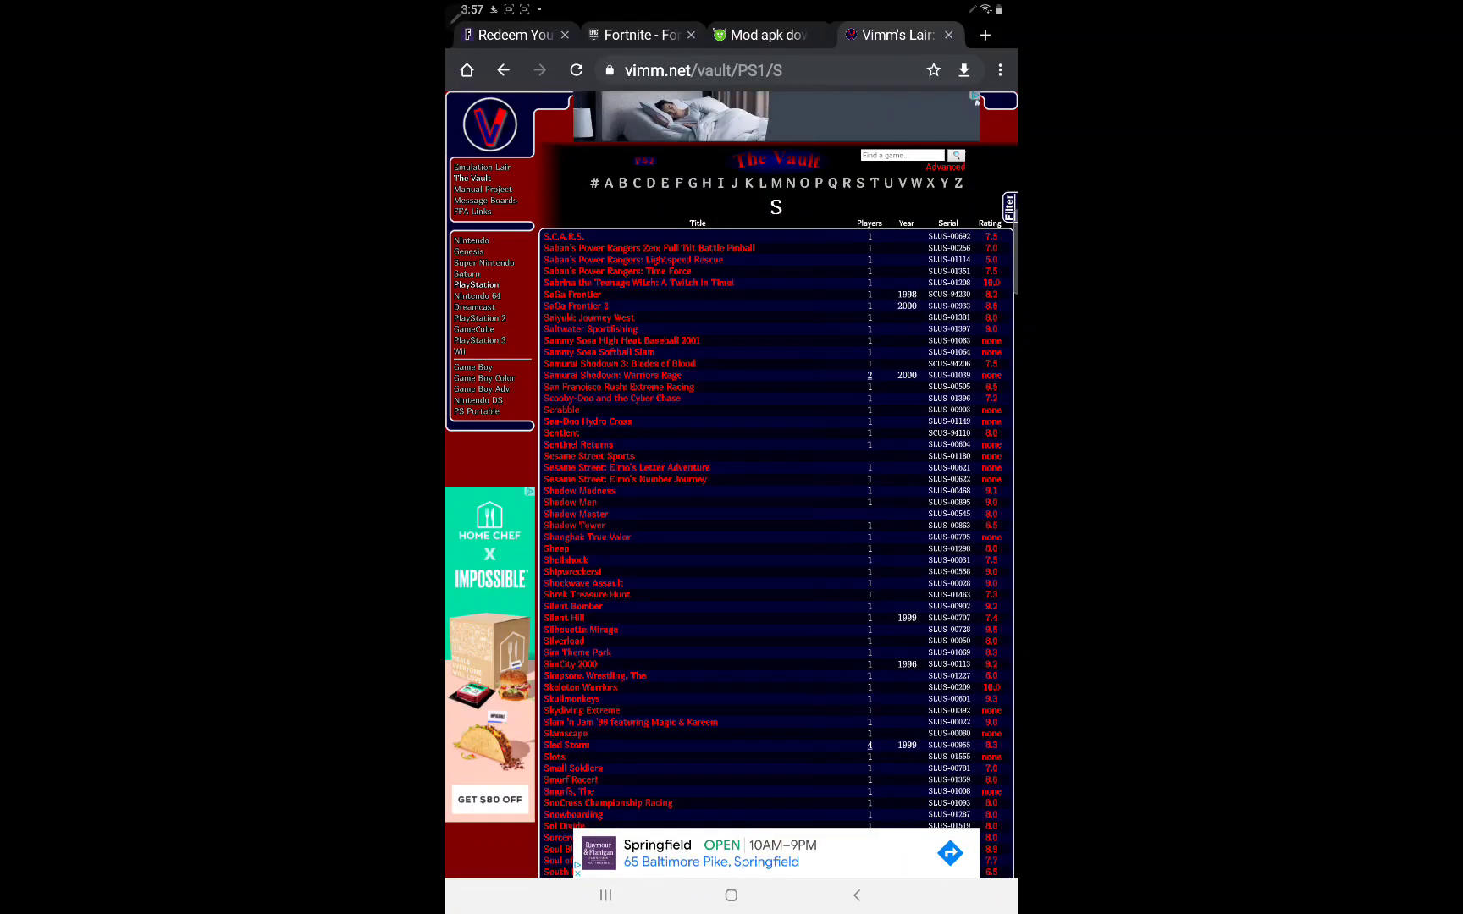
pyautogui.scroll(-3)
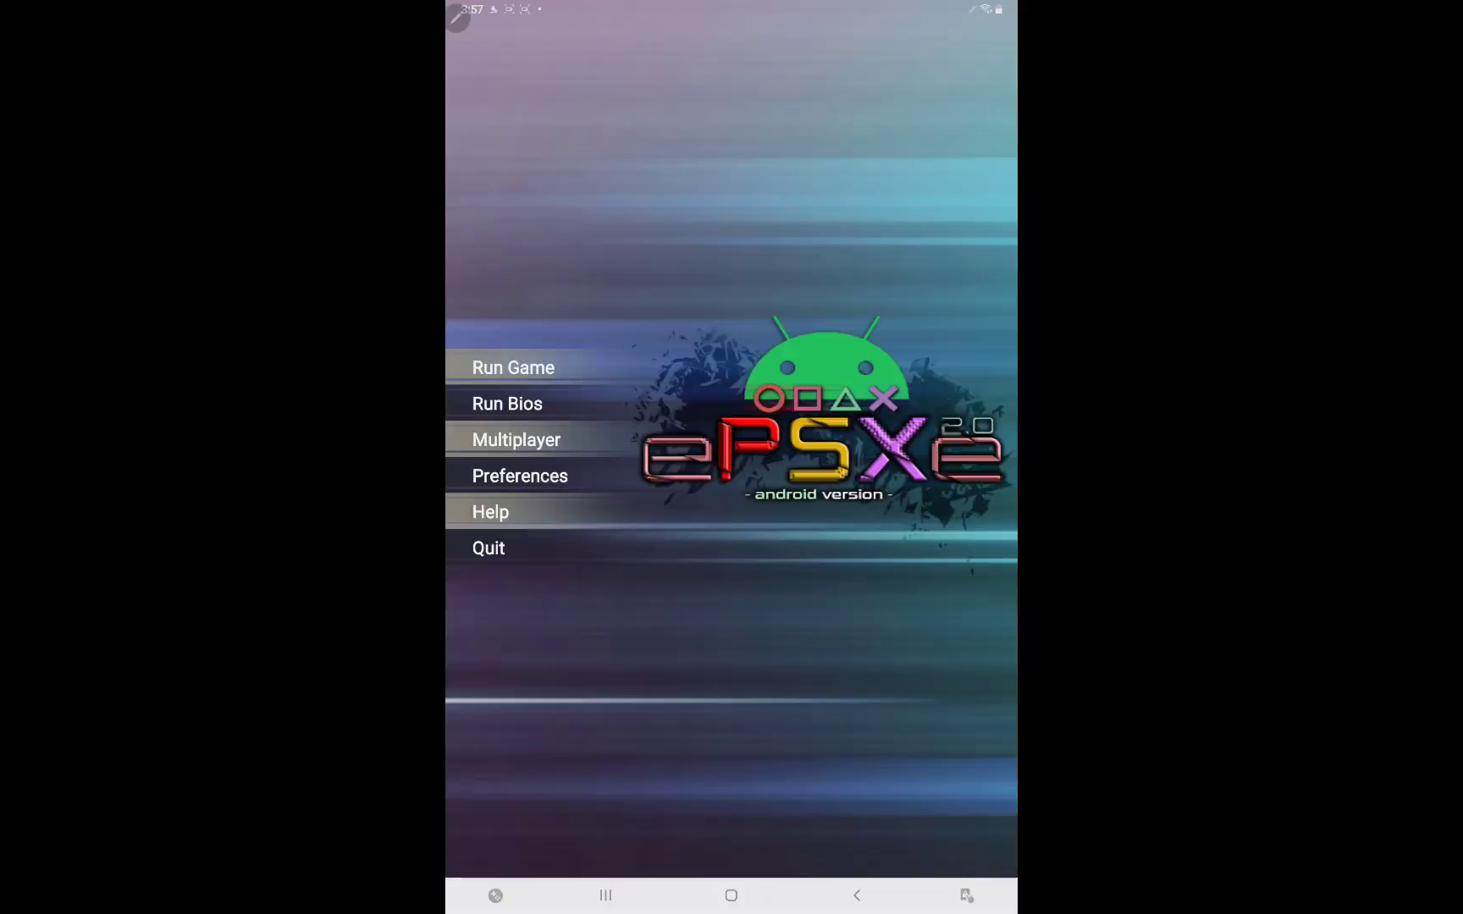
# - Allow ePSXe file access, dismiss the missing-BIOS notice and run the simulated BIOS
pyautogui.click(514, 367)
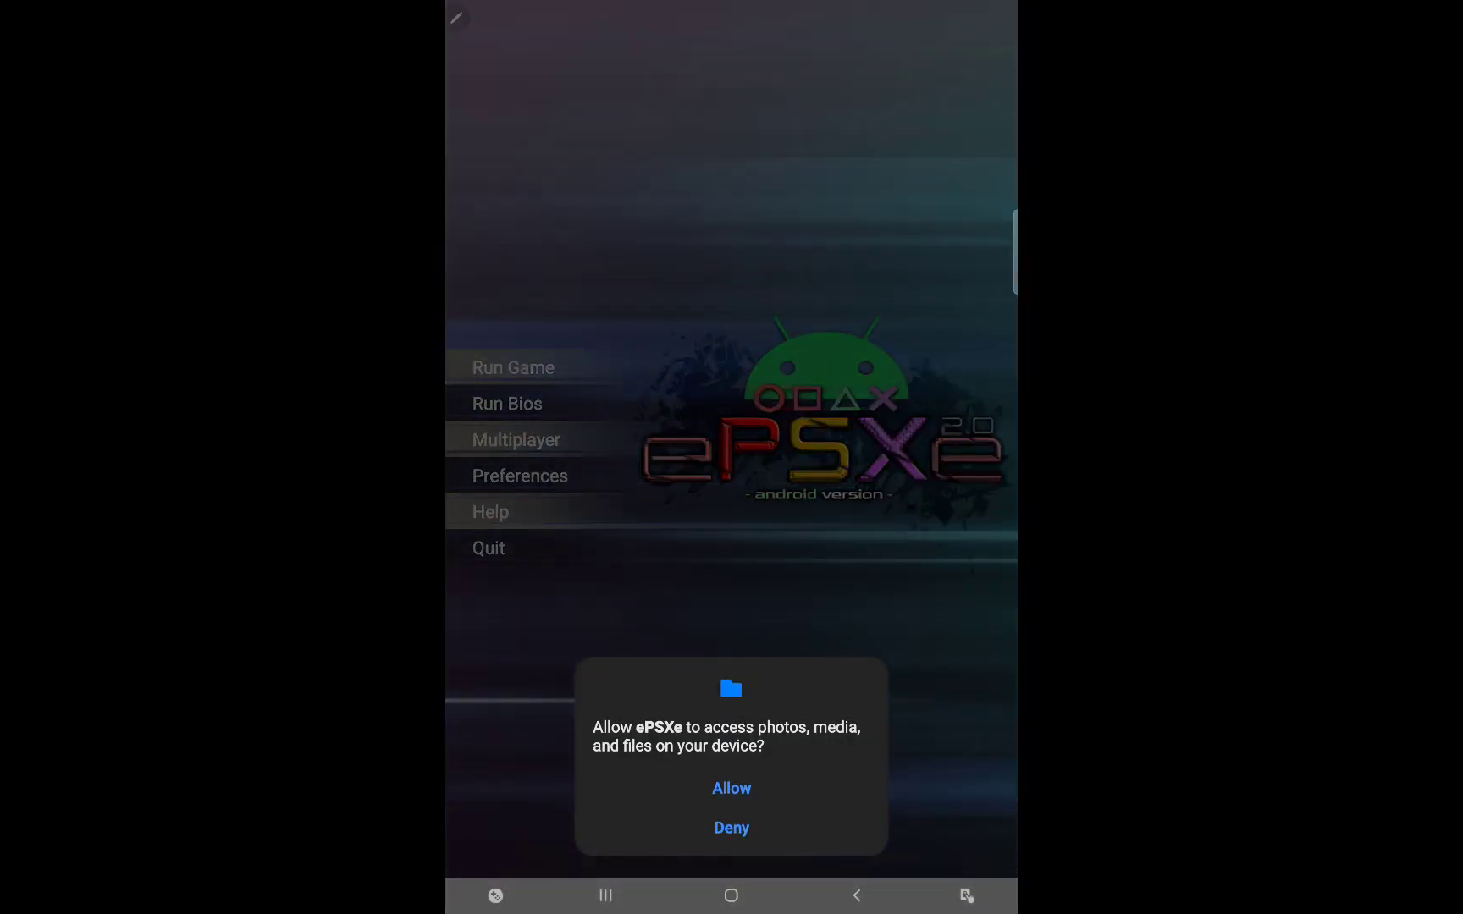
pyautogui.click(730, 787)
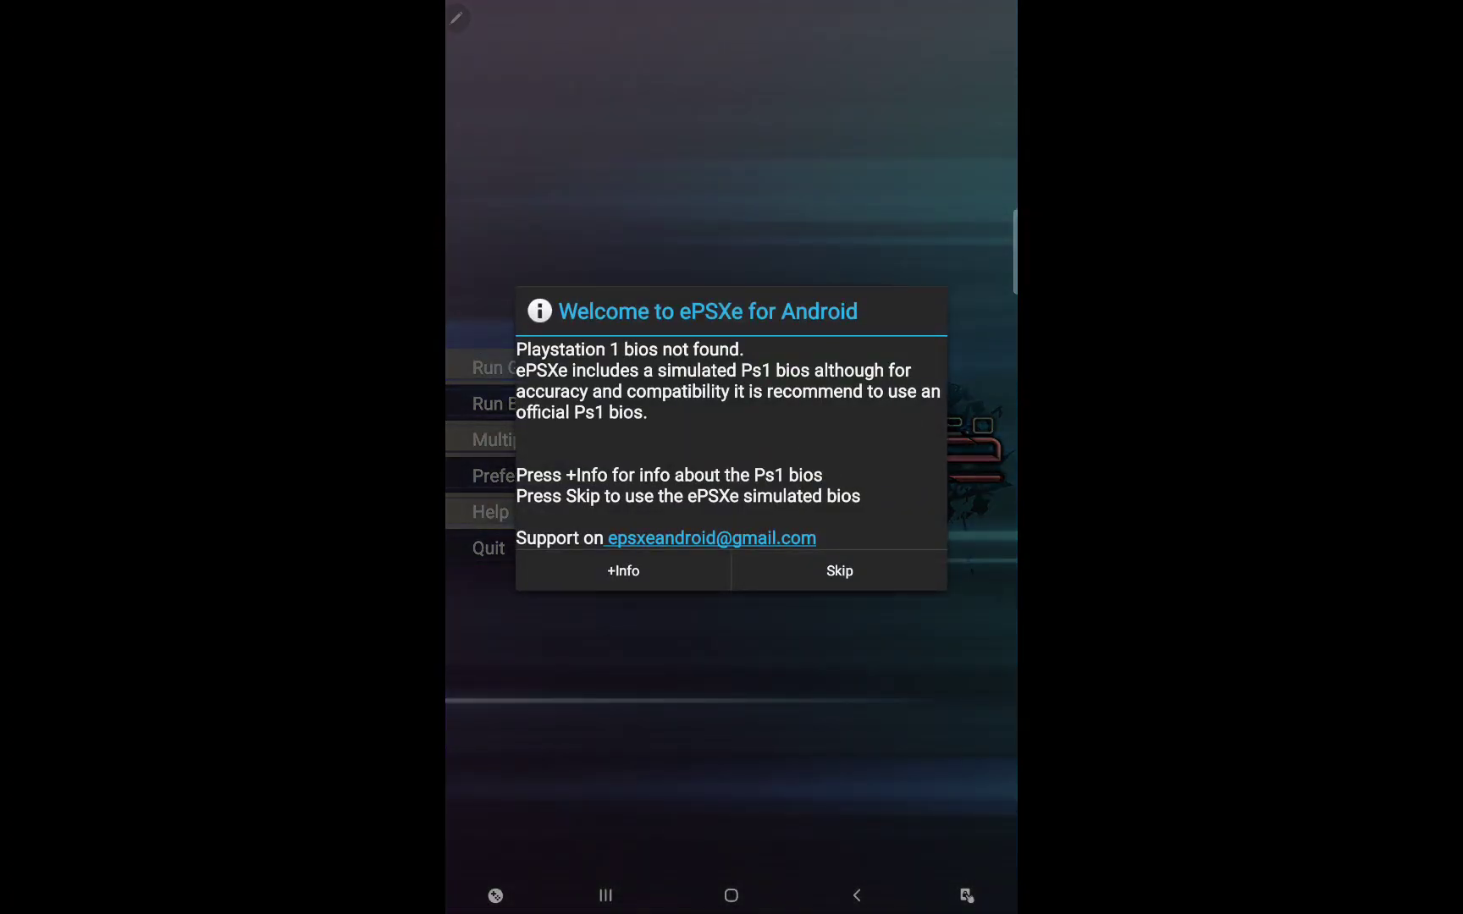
pyautogui.click(837, 571)
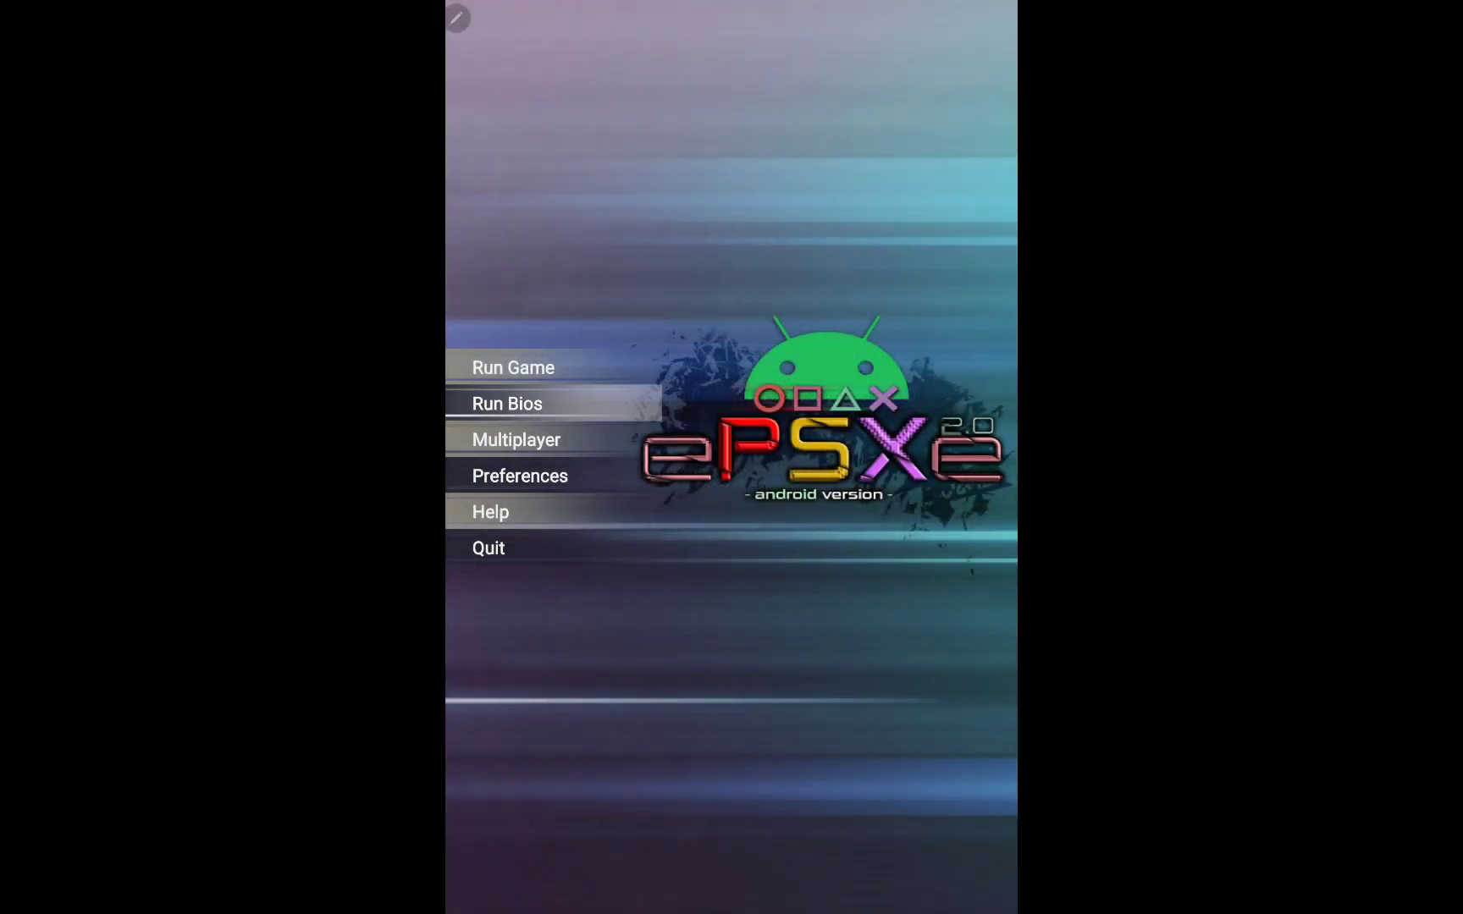
pyautogui.click(506, 403)
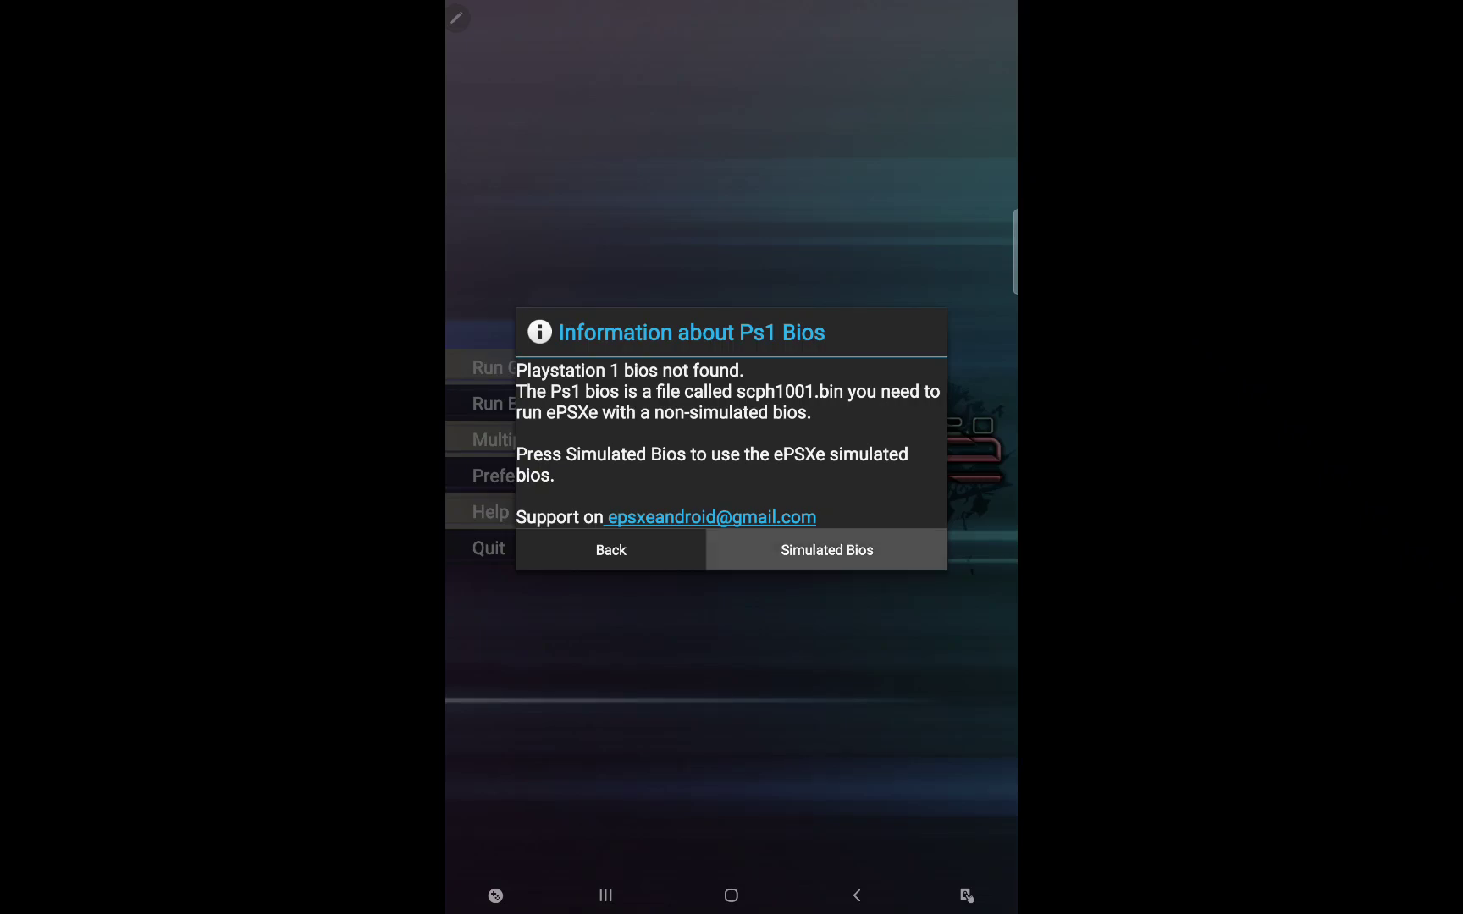
pyautogui.click(825, 551)
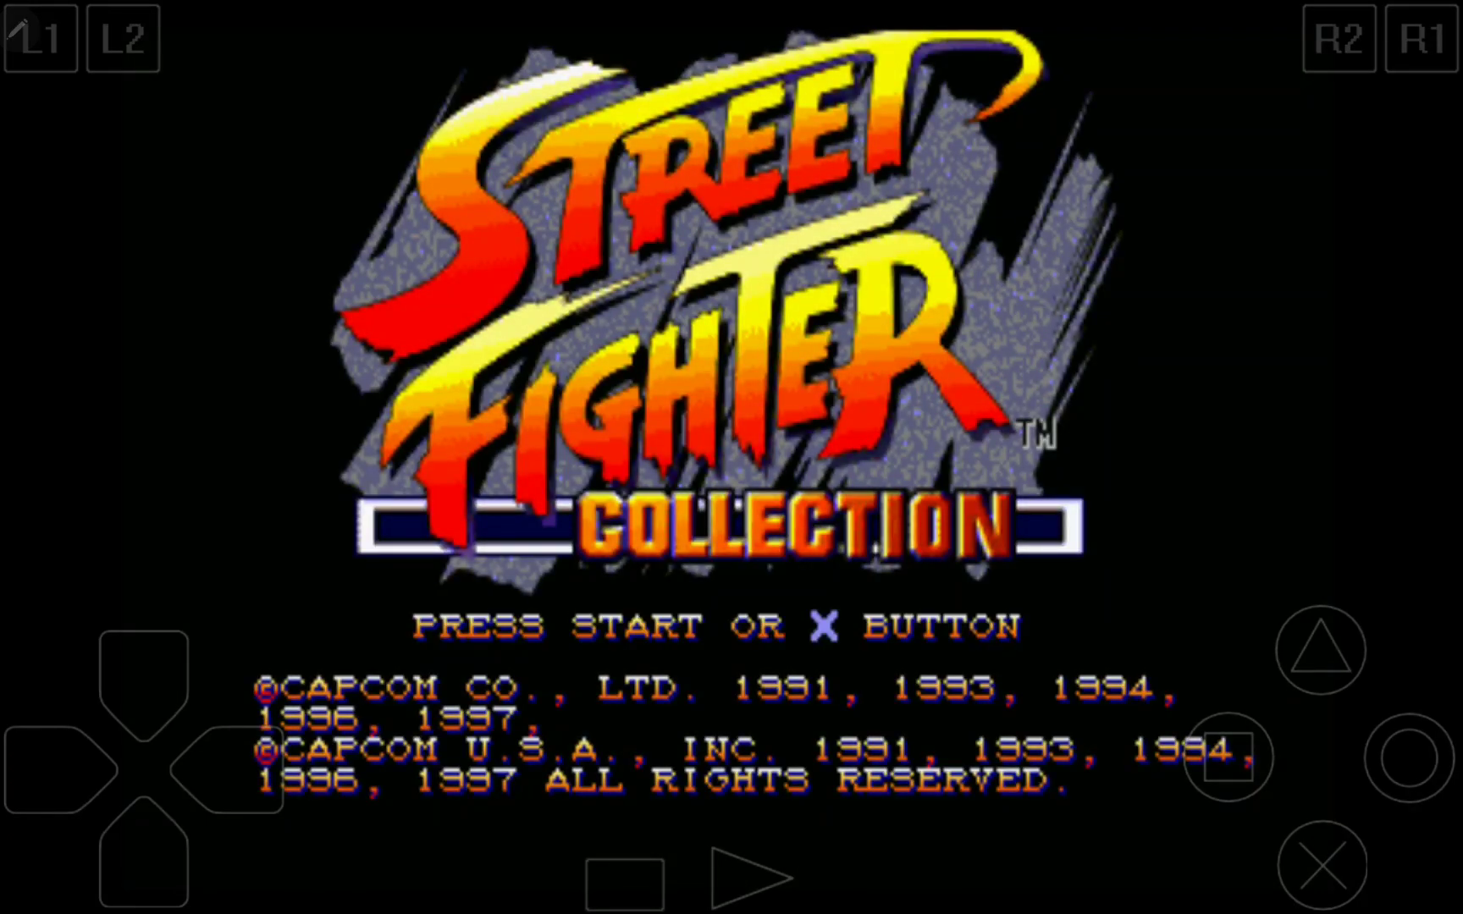
# - Run Street Fighter Collection to its title screen
pyautogui.click(1337, 855)
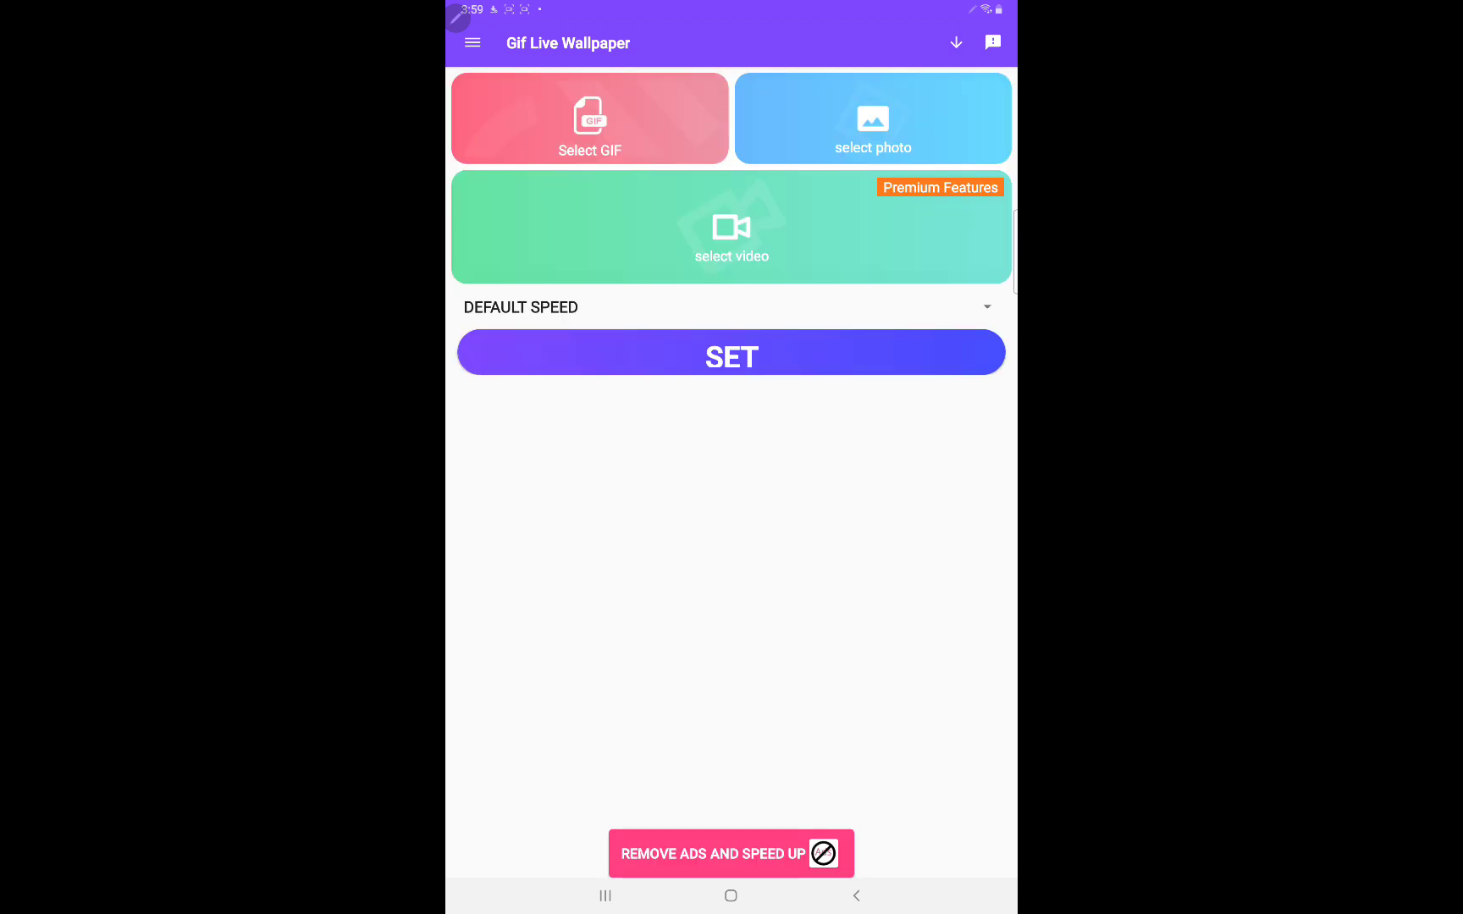
# - Choose the dancing-figure GIF, dismiss the rewarded-ad prompt and begin setting it as wallpaper
pyautogui.click(730, 896)
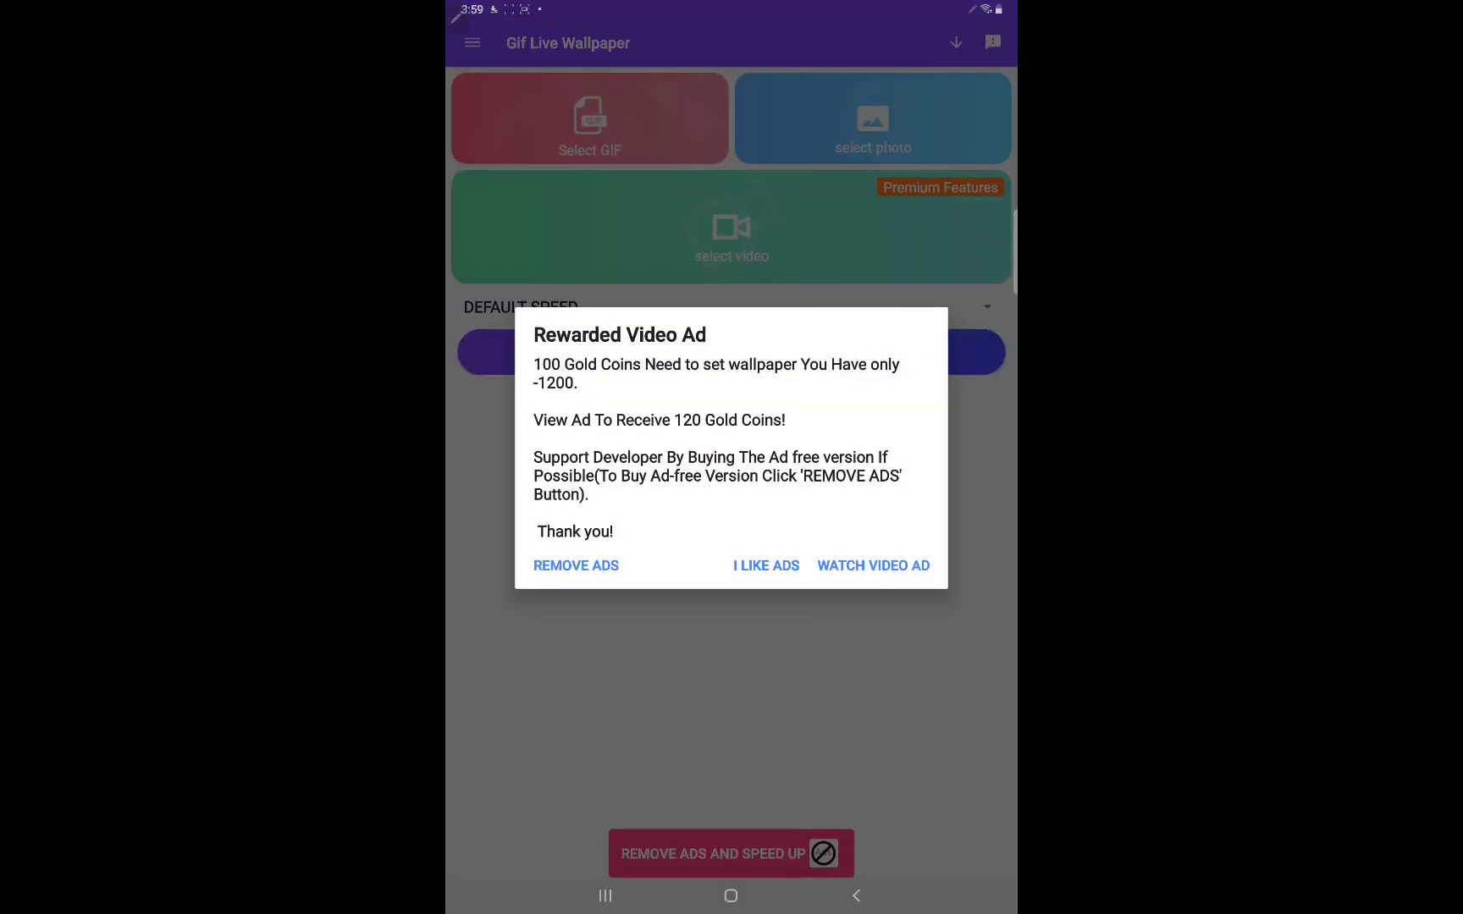
pyautogui.click(765, 566)
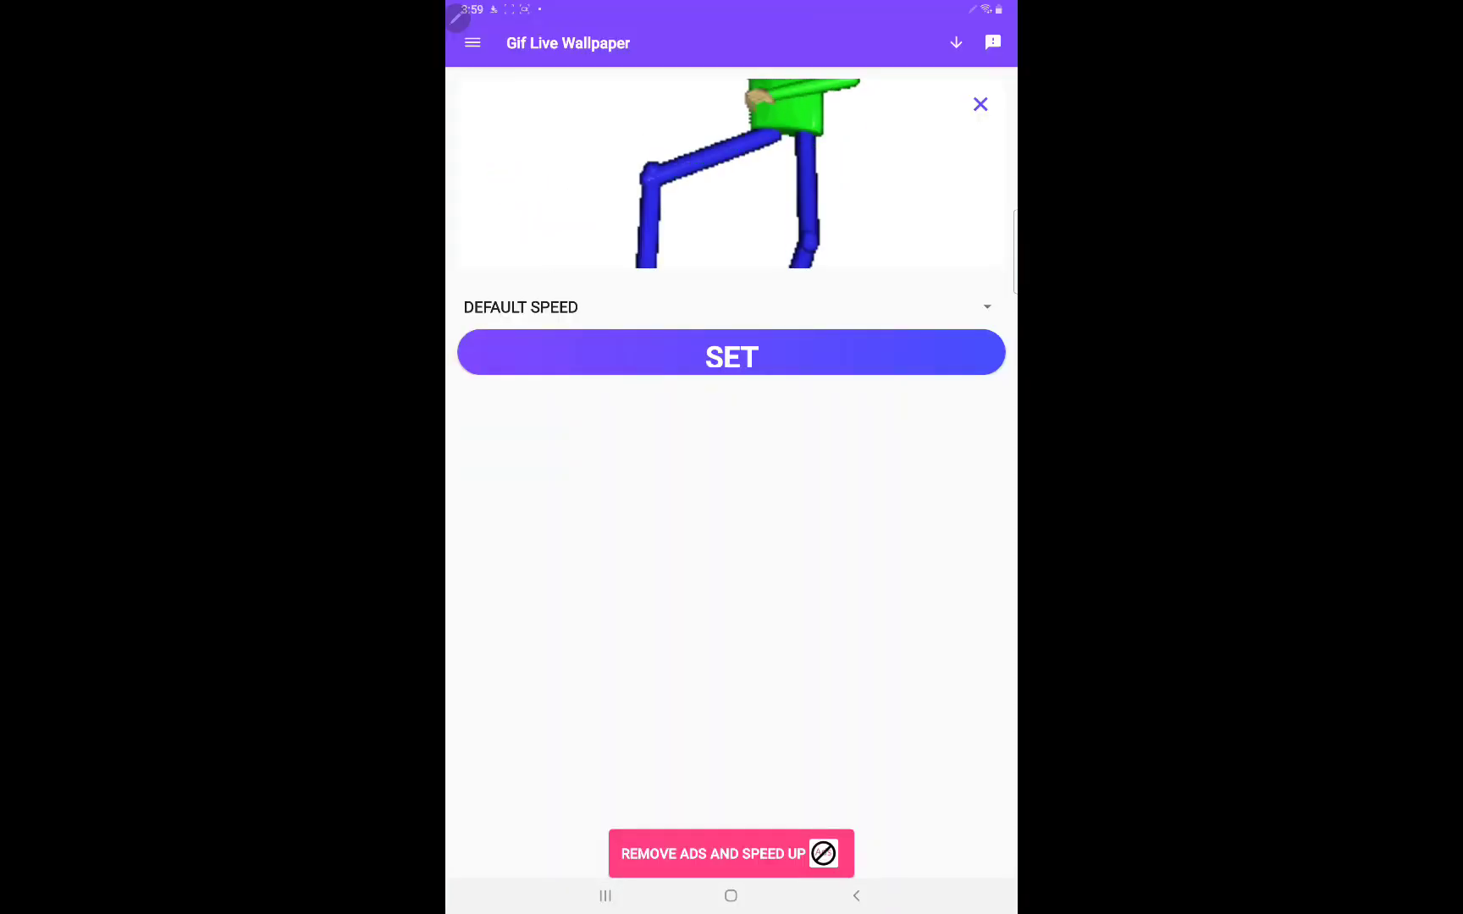
pyautogui.click(730, 355)
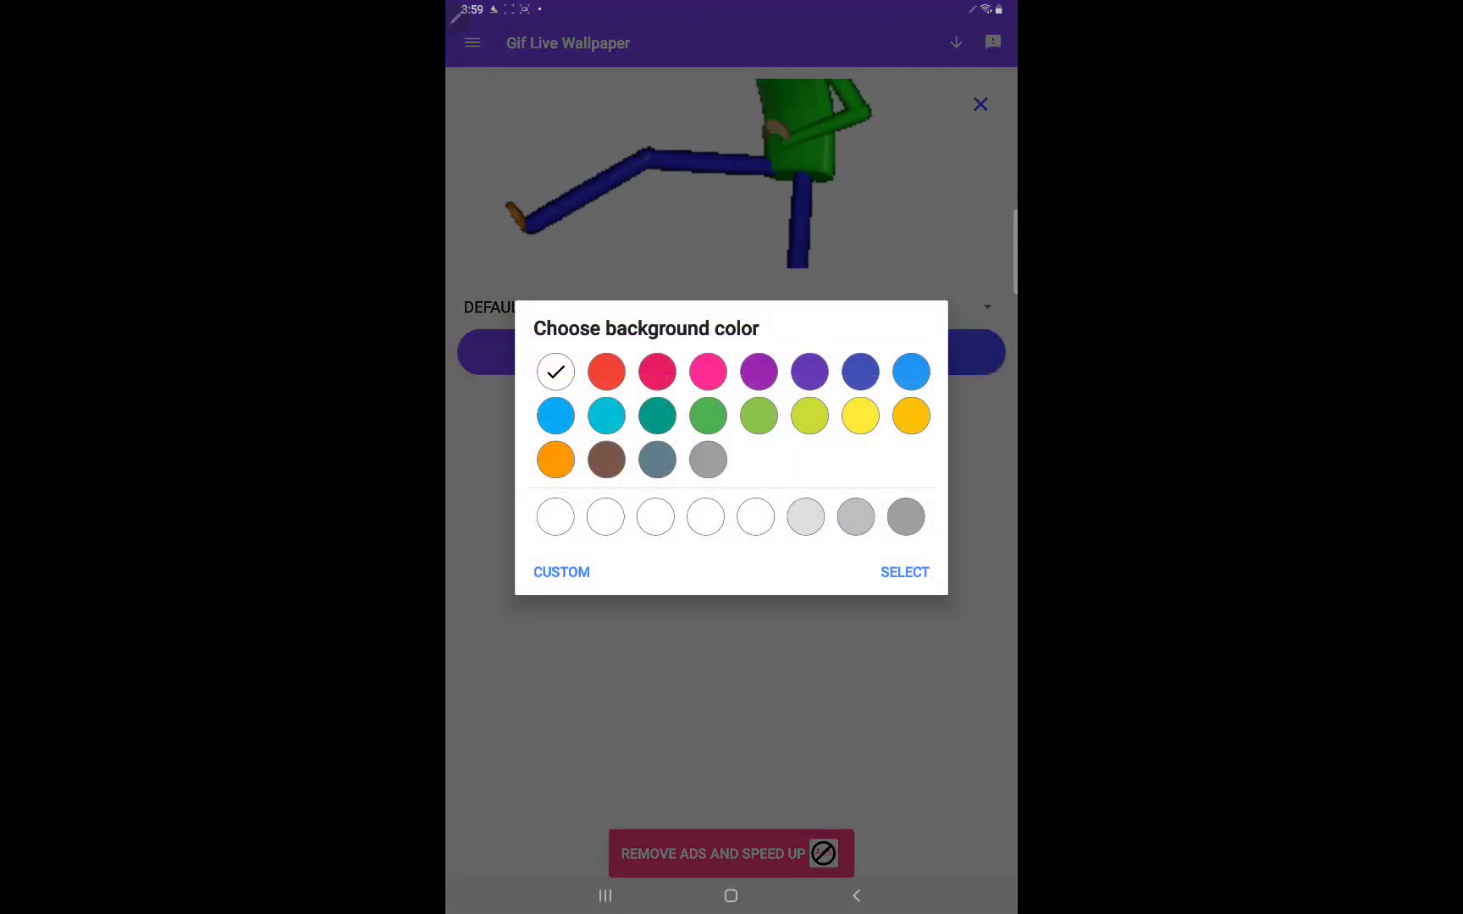
# - Pick a background colour and apply the GIF wallpaper to the home screen only
pyautogui.click(911, 371)
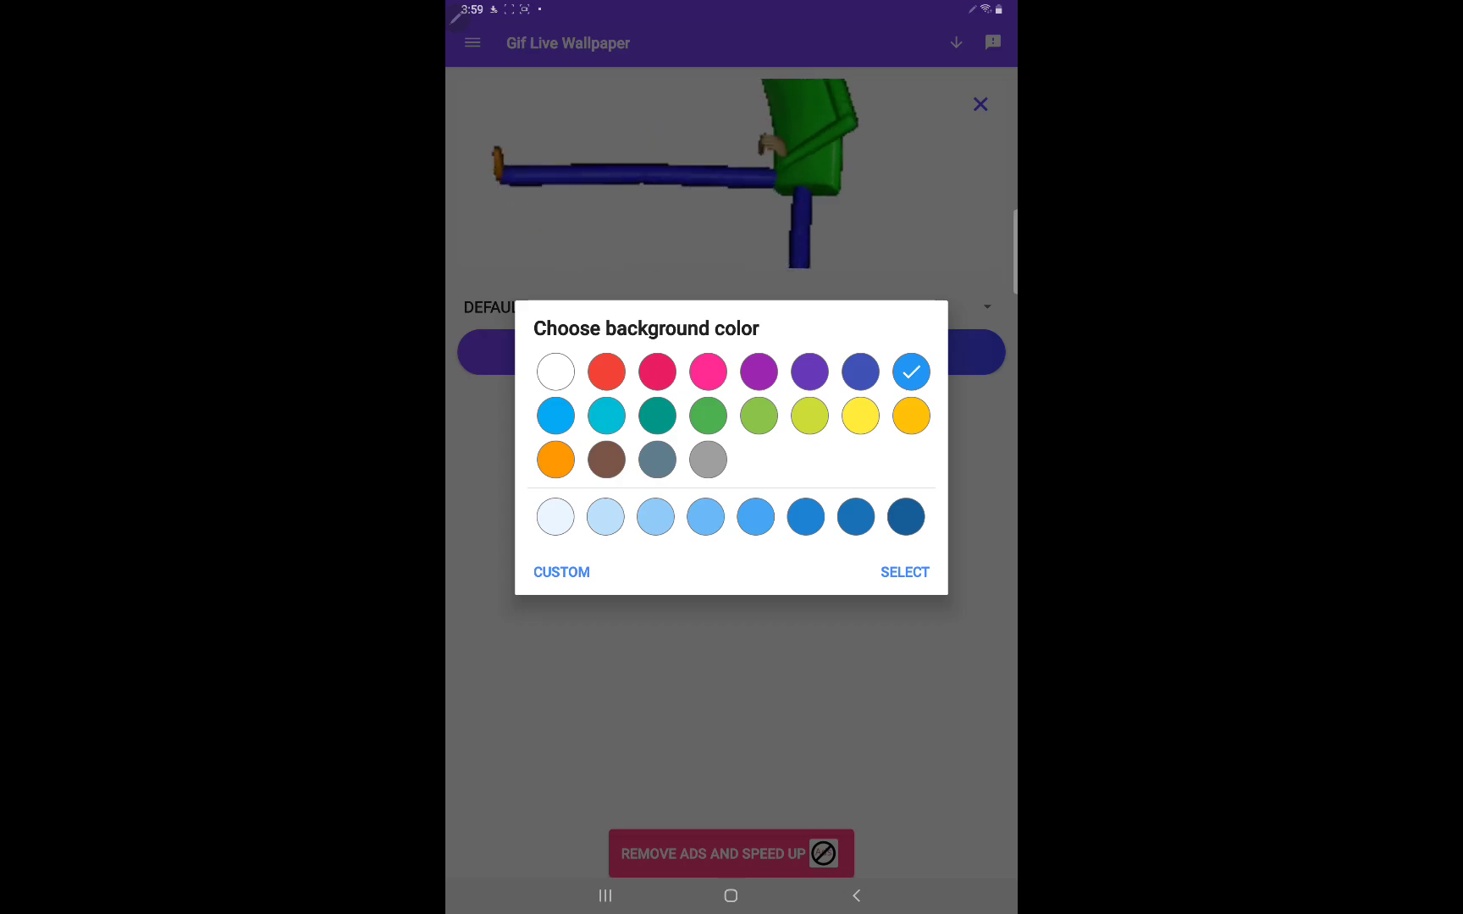
pyautogui.click(903, 572)
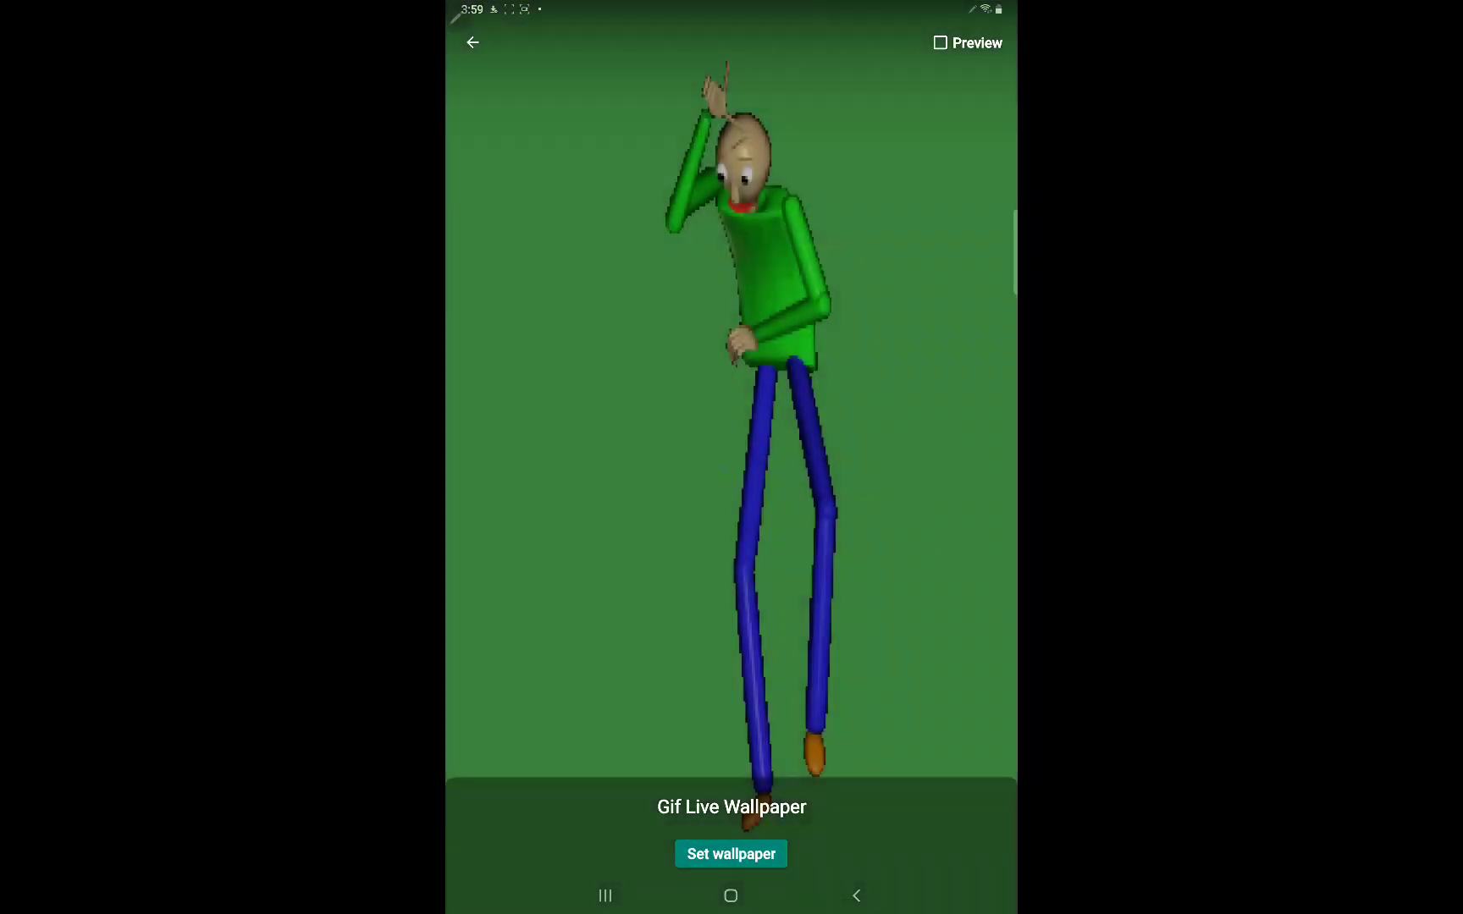
pyautogui.click(730, 853)
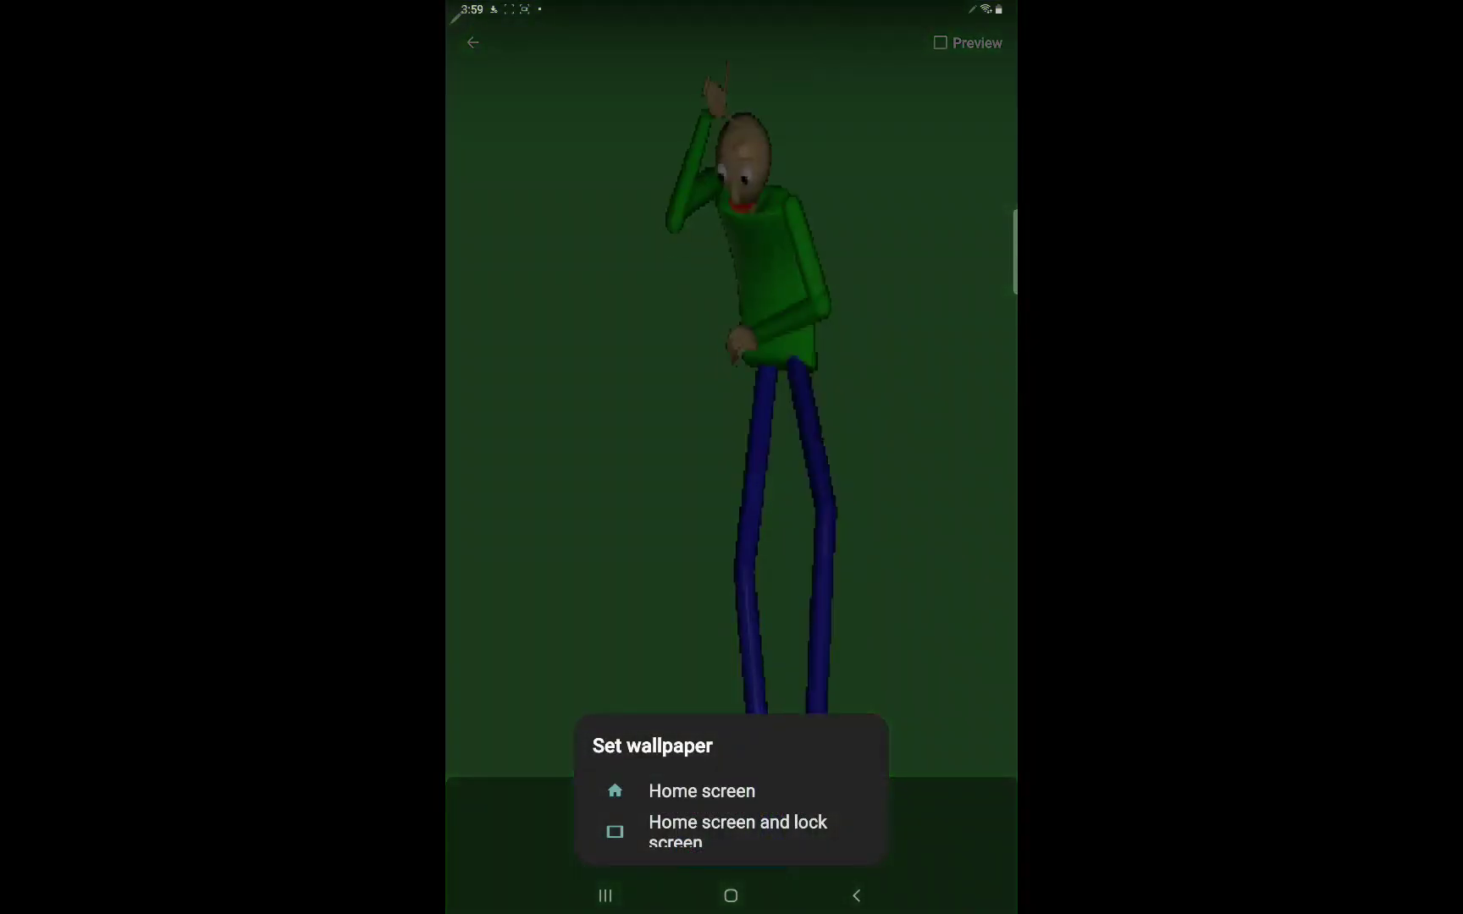
pyautogui.click(701, 791)
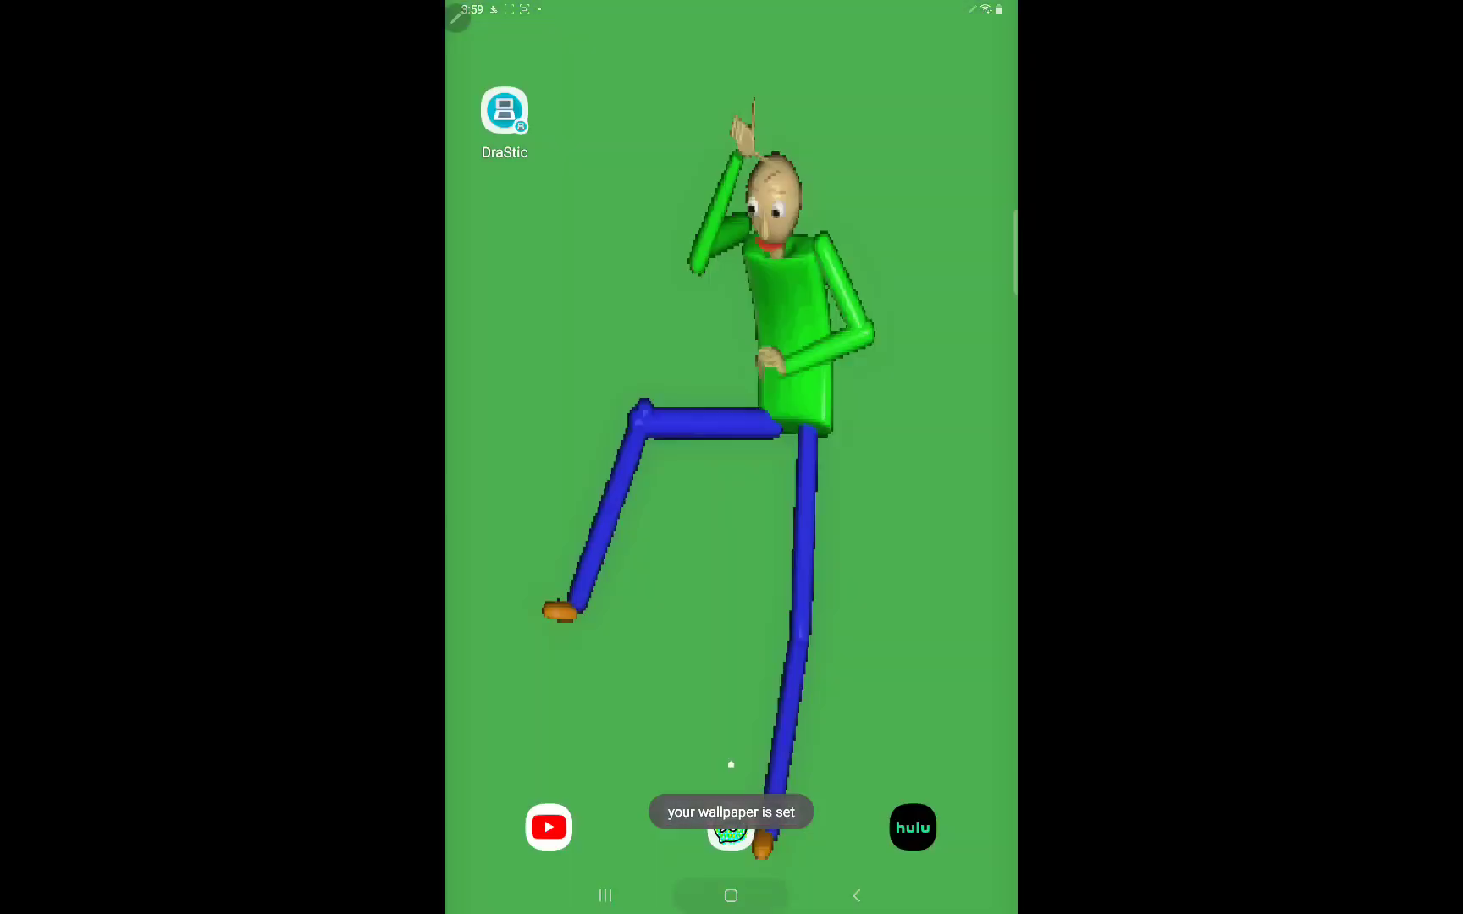